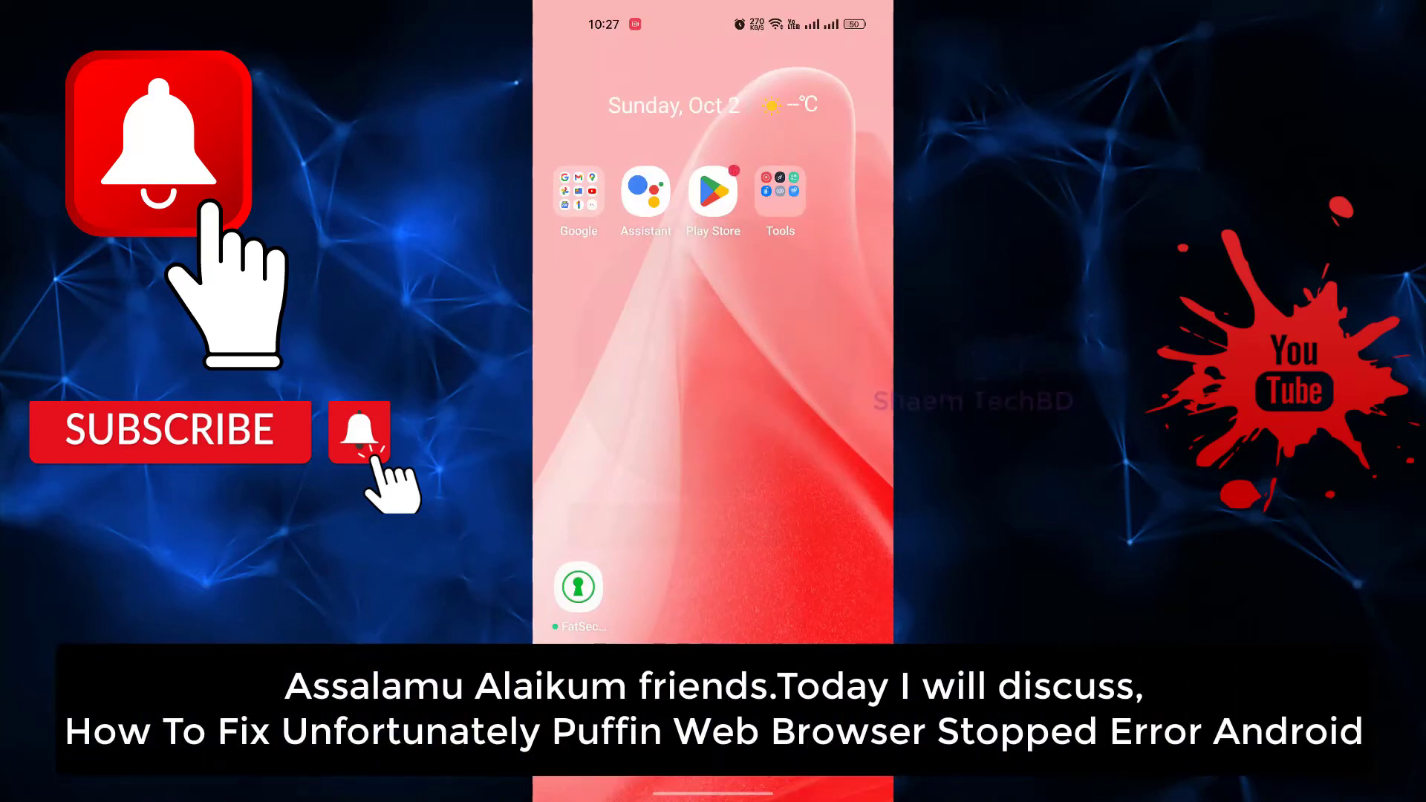
Step: Swipe up from the home screen to show the app drawer
scroll(up, 3)
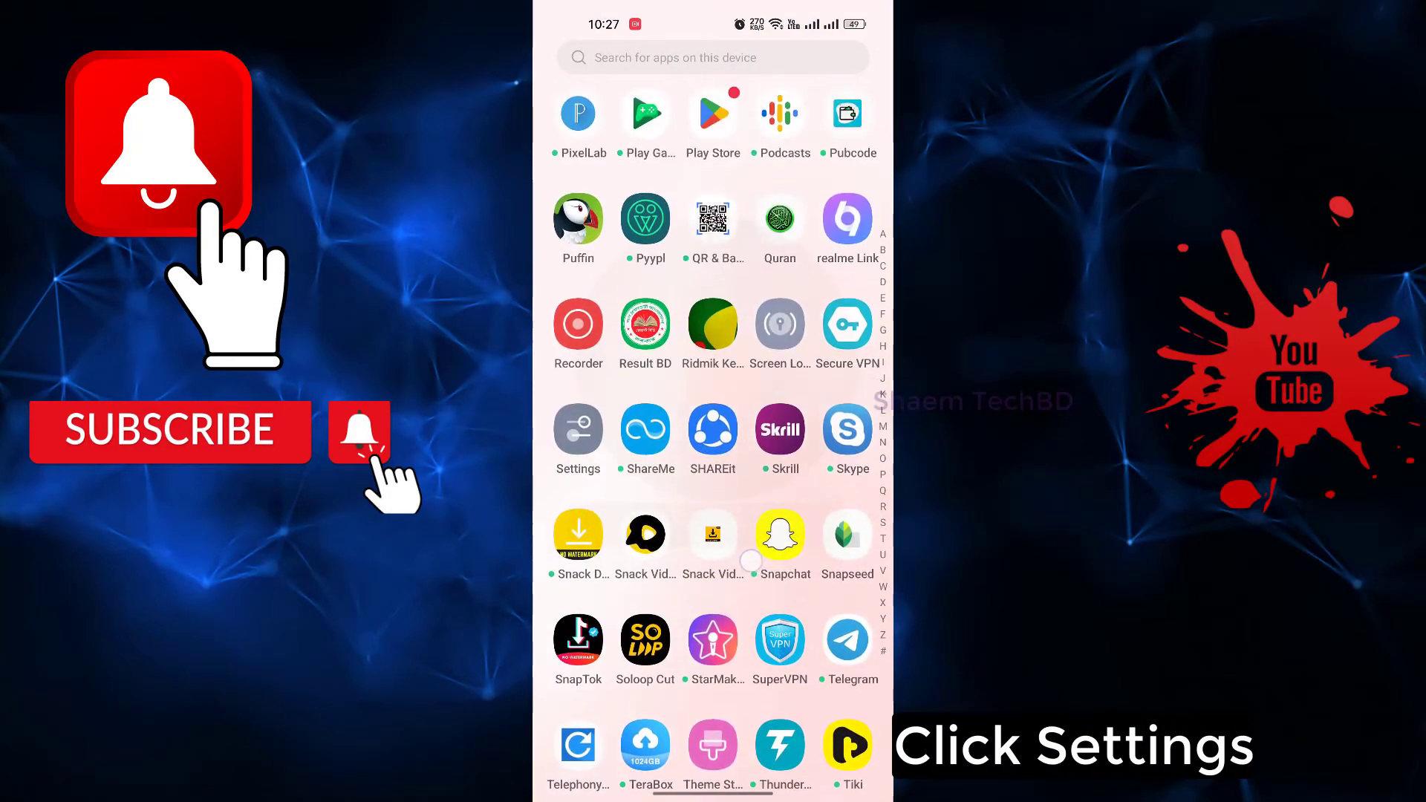
Step: In System settings > Date & time, switch 'Set time automatically' off and back on
click(577, 428)
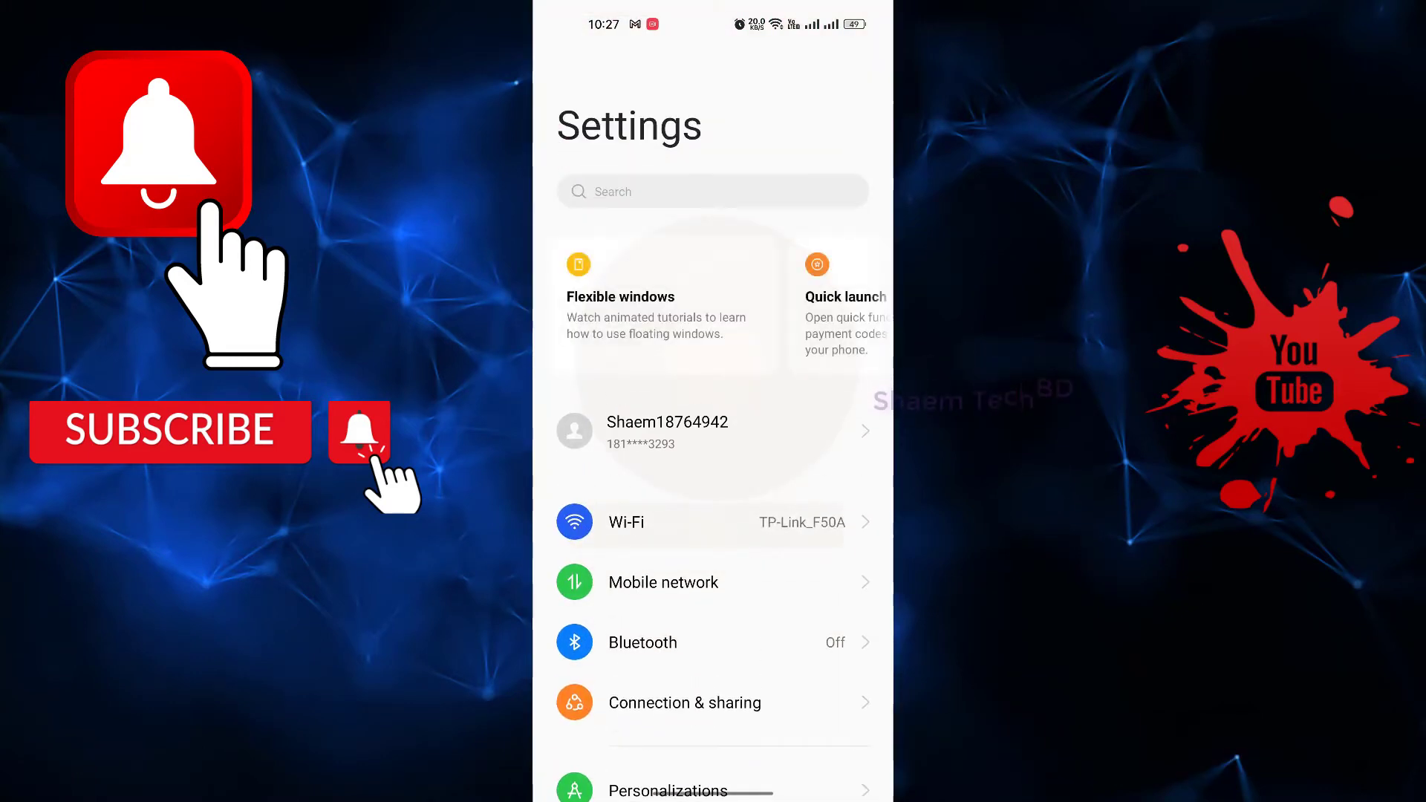
scroll(down, 3)
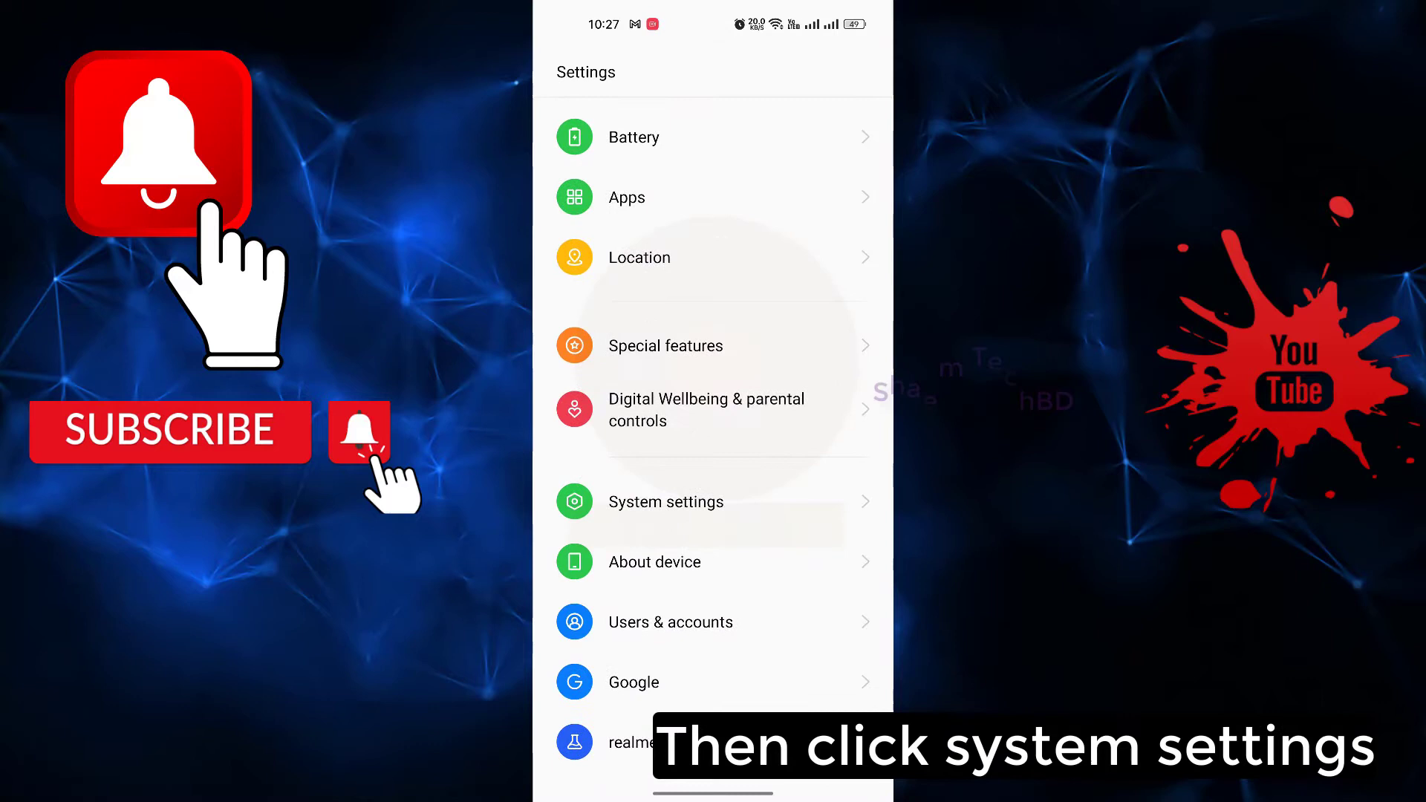
click(666, 501)
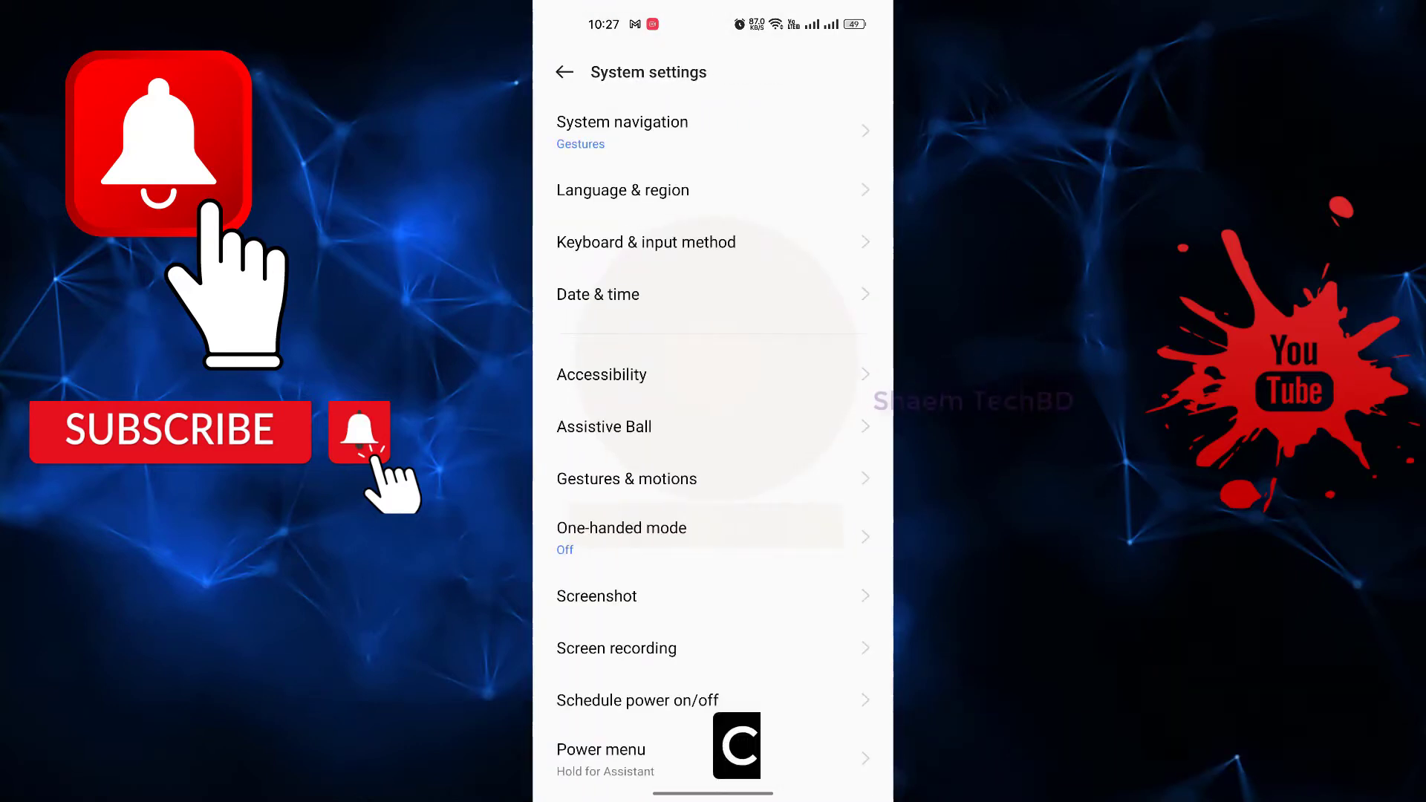
click(598, 294)
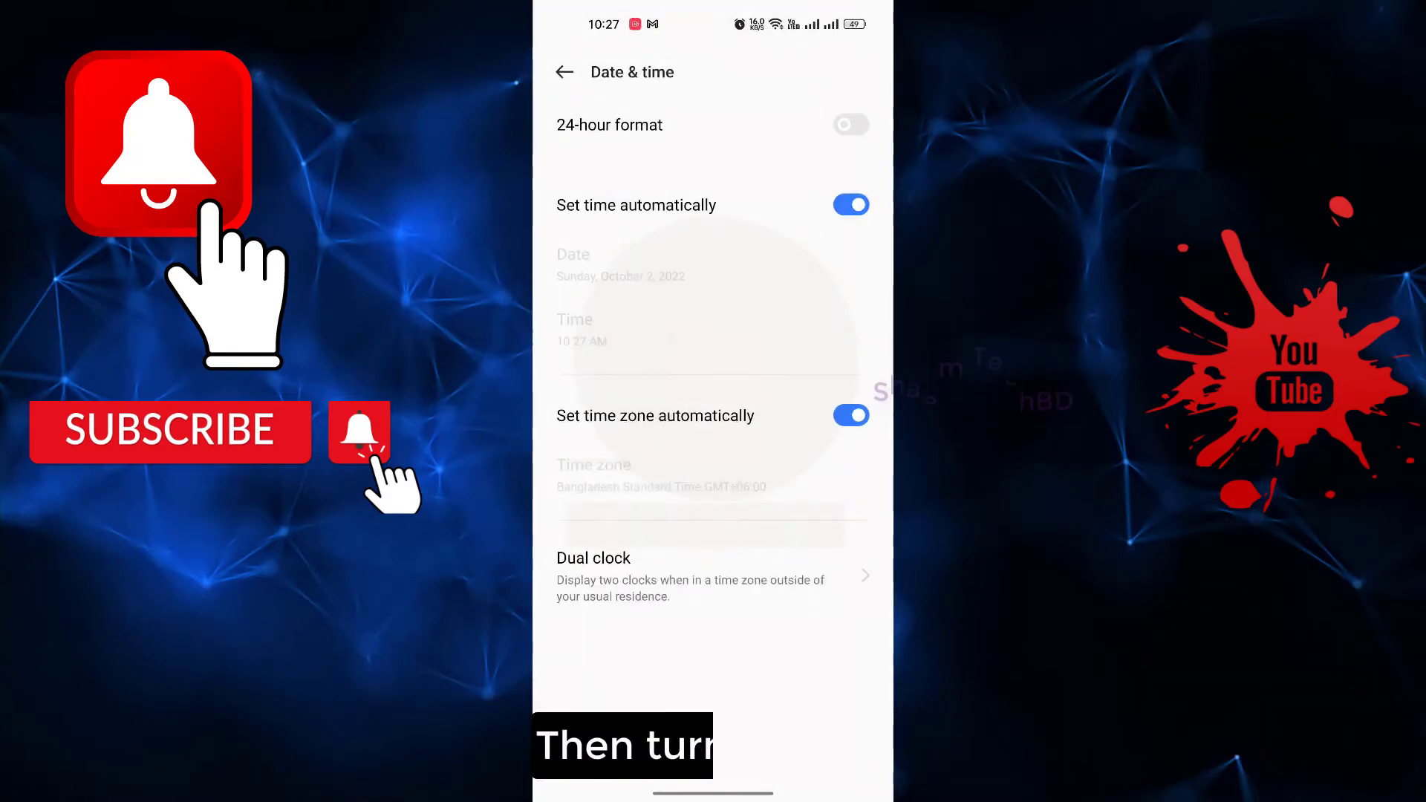
click(850, 205)
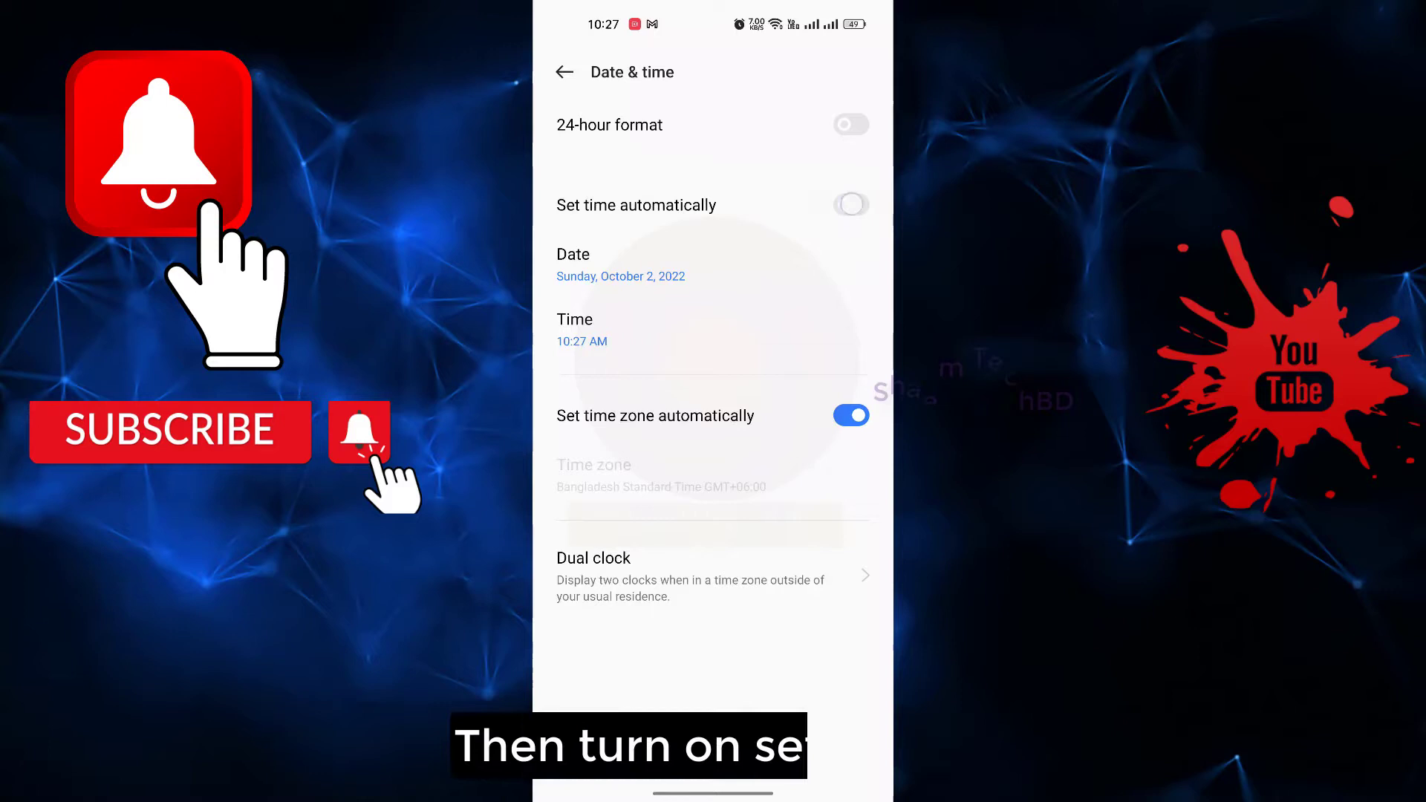
click(850, 205)
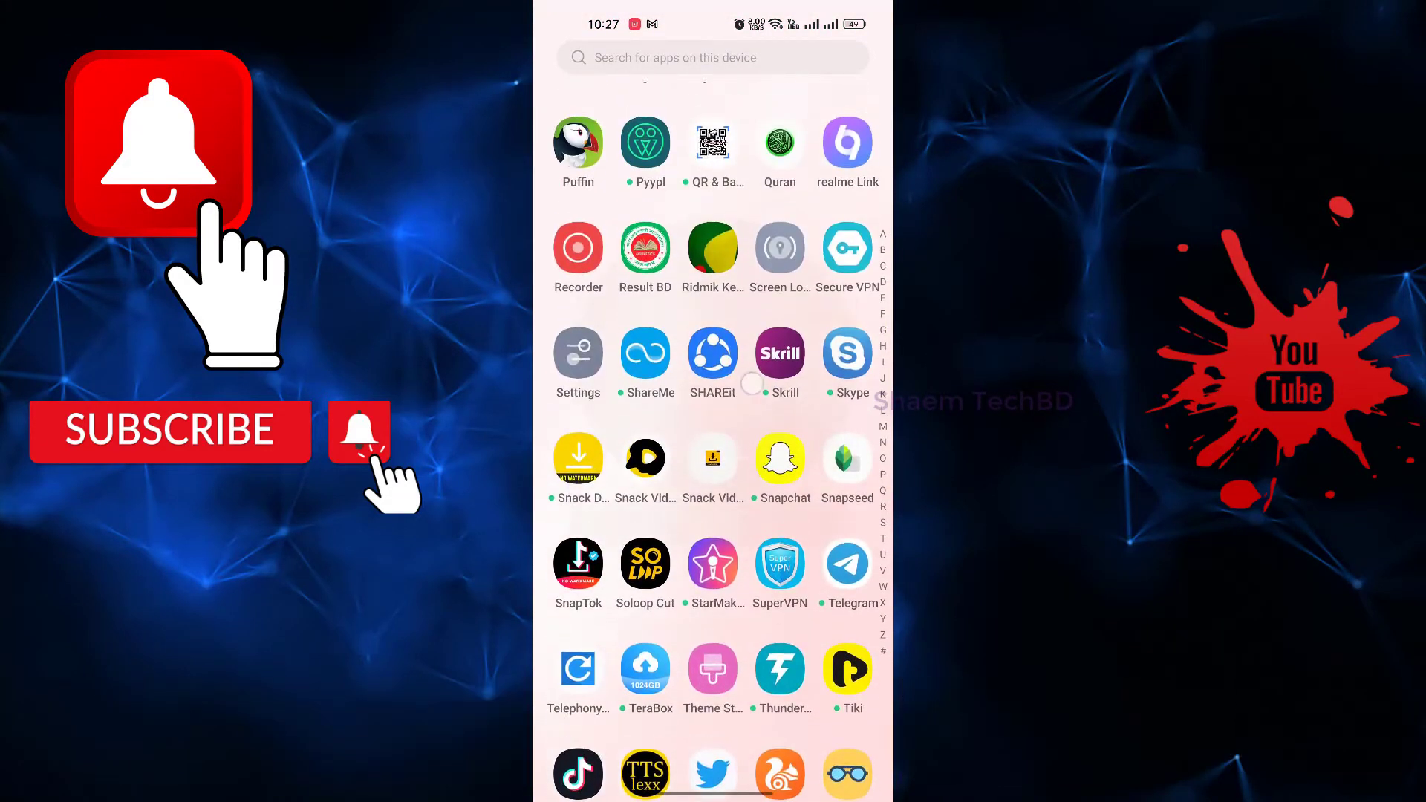
Step: Search Settings for 'date & time', open that page, then close all recent apps
click(578, 353)
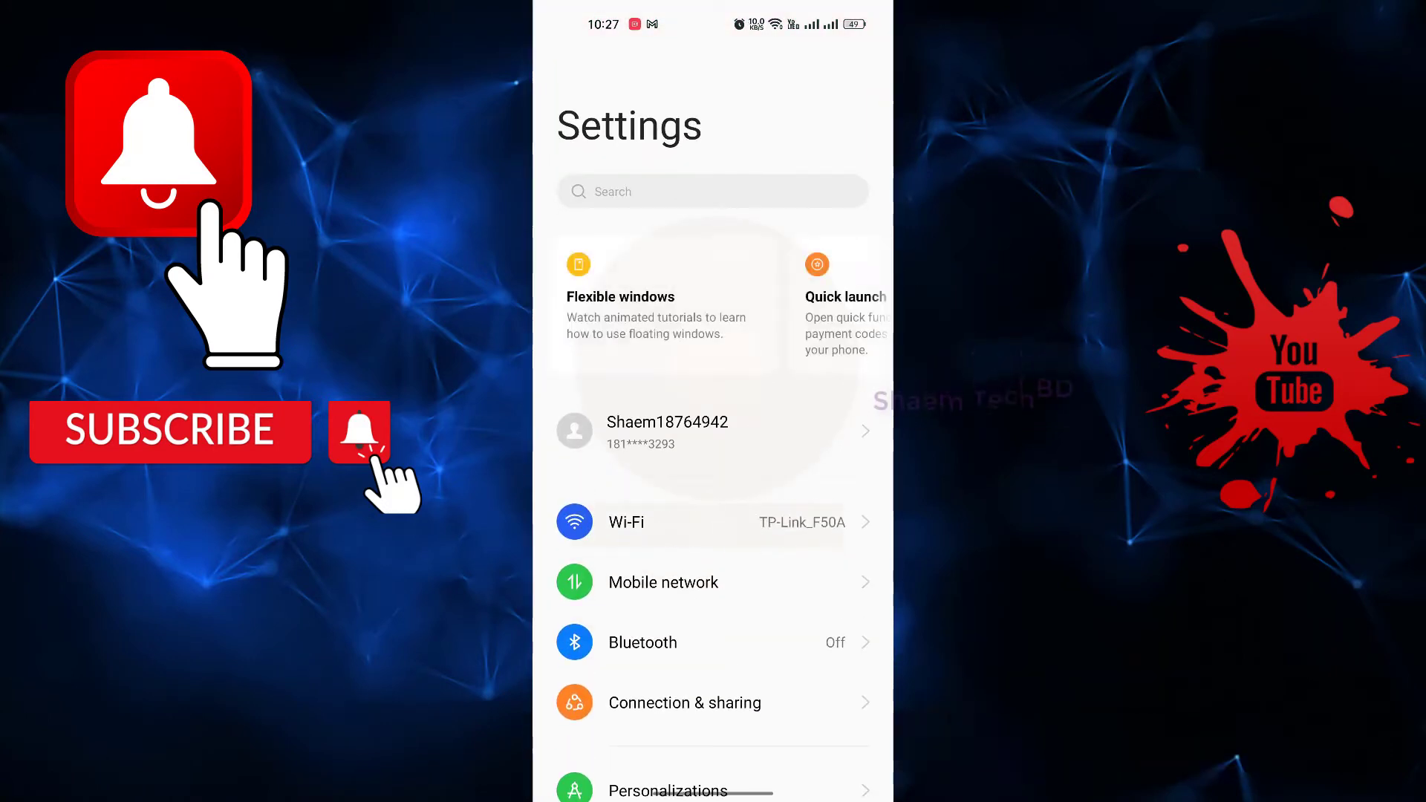
click(712, 191)
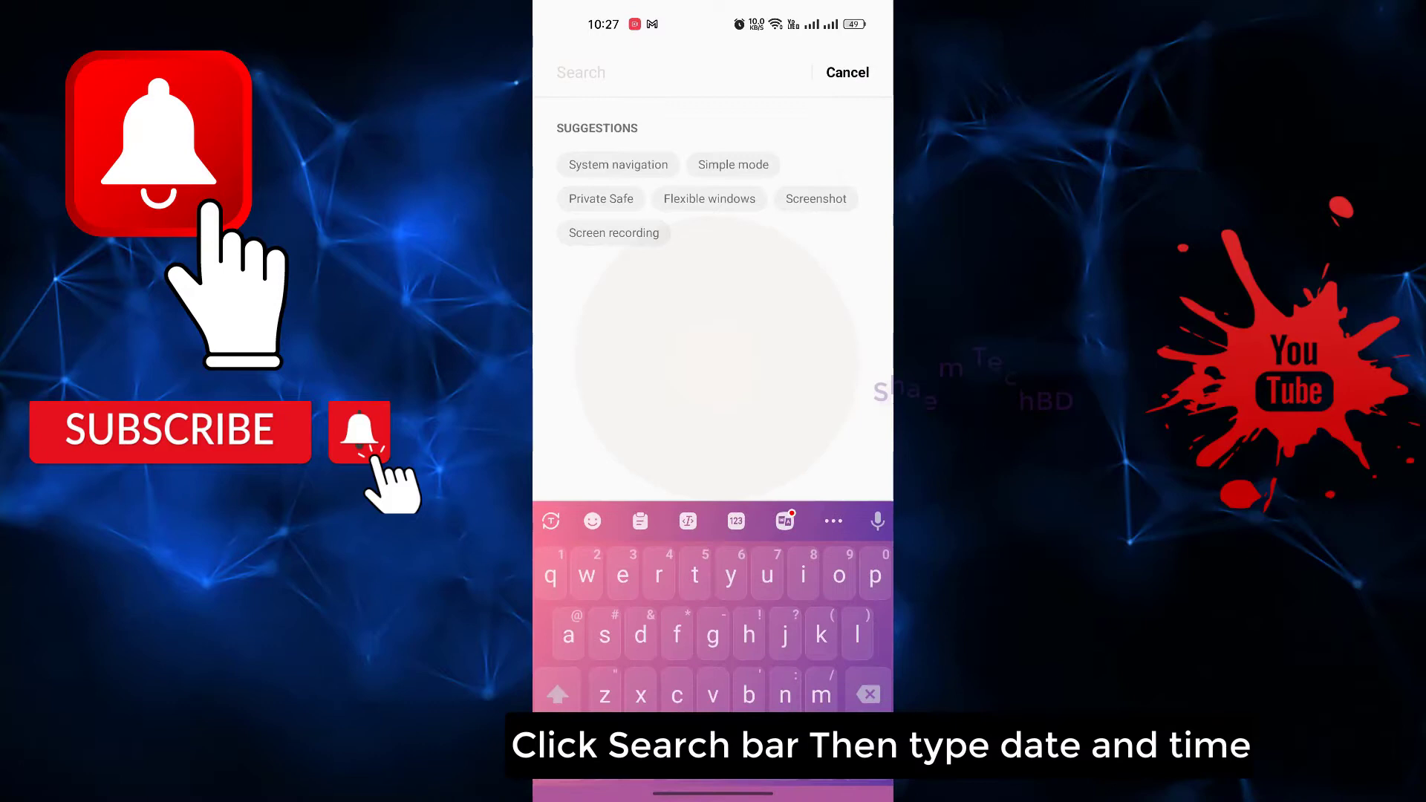
text(da)
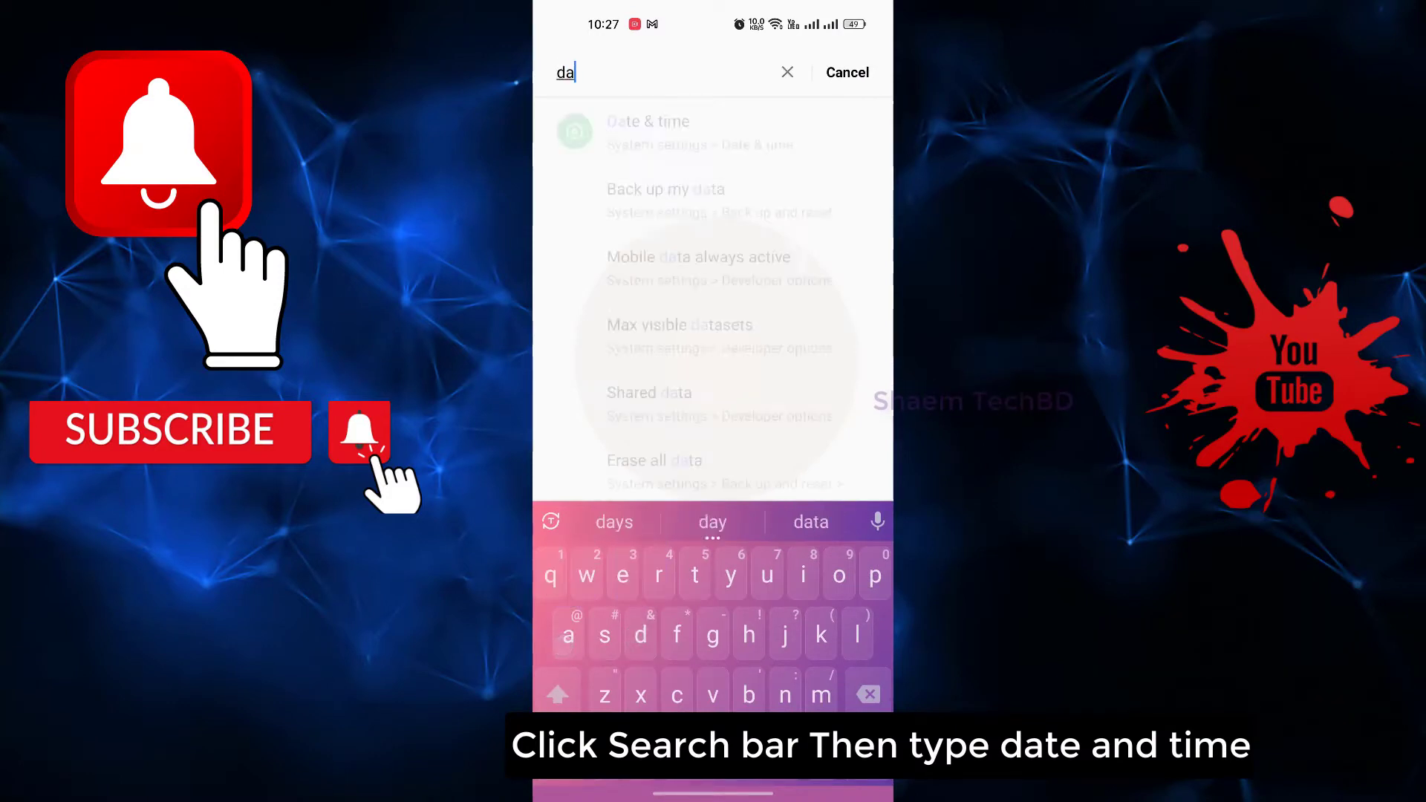
text(te)
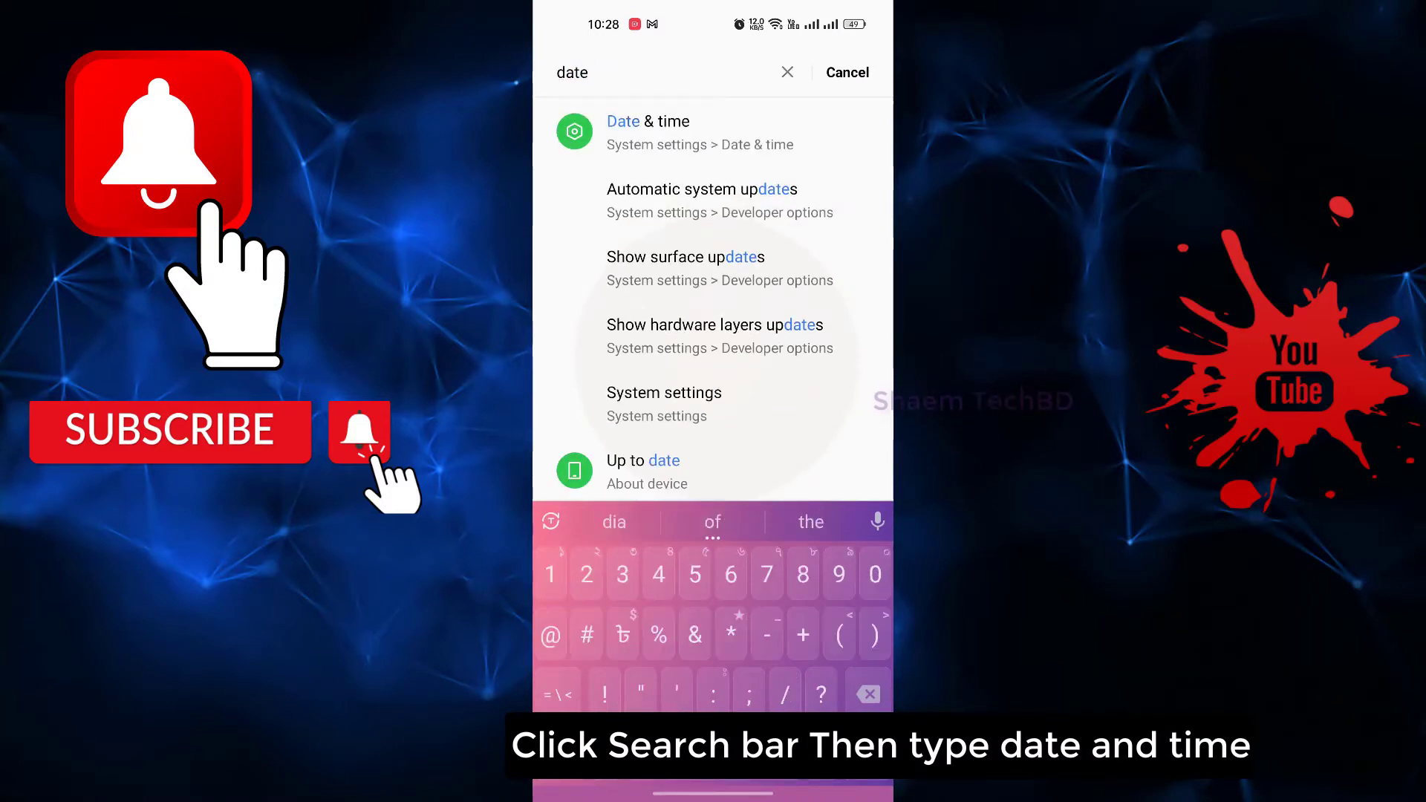
text(& time)
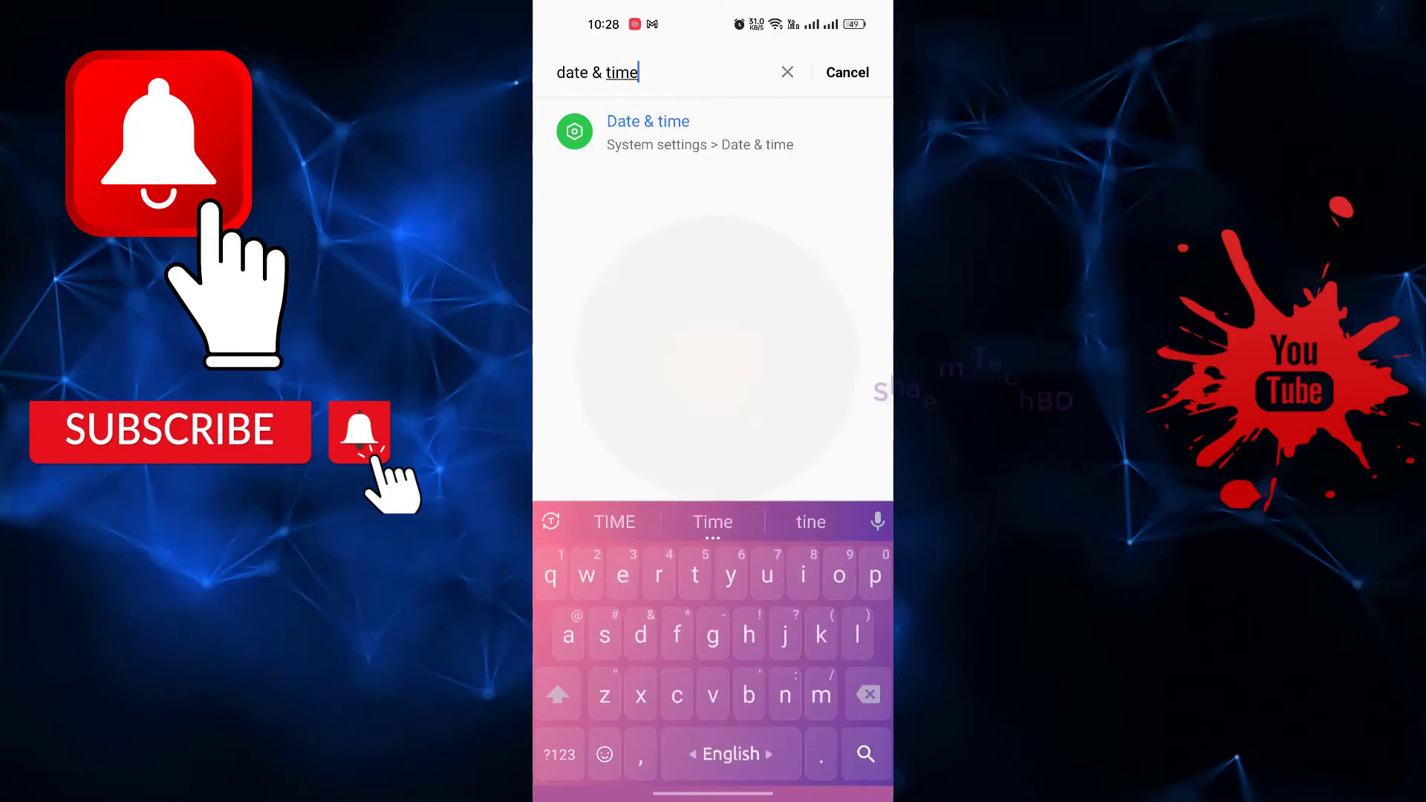
click(648, 132)
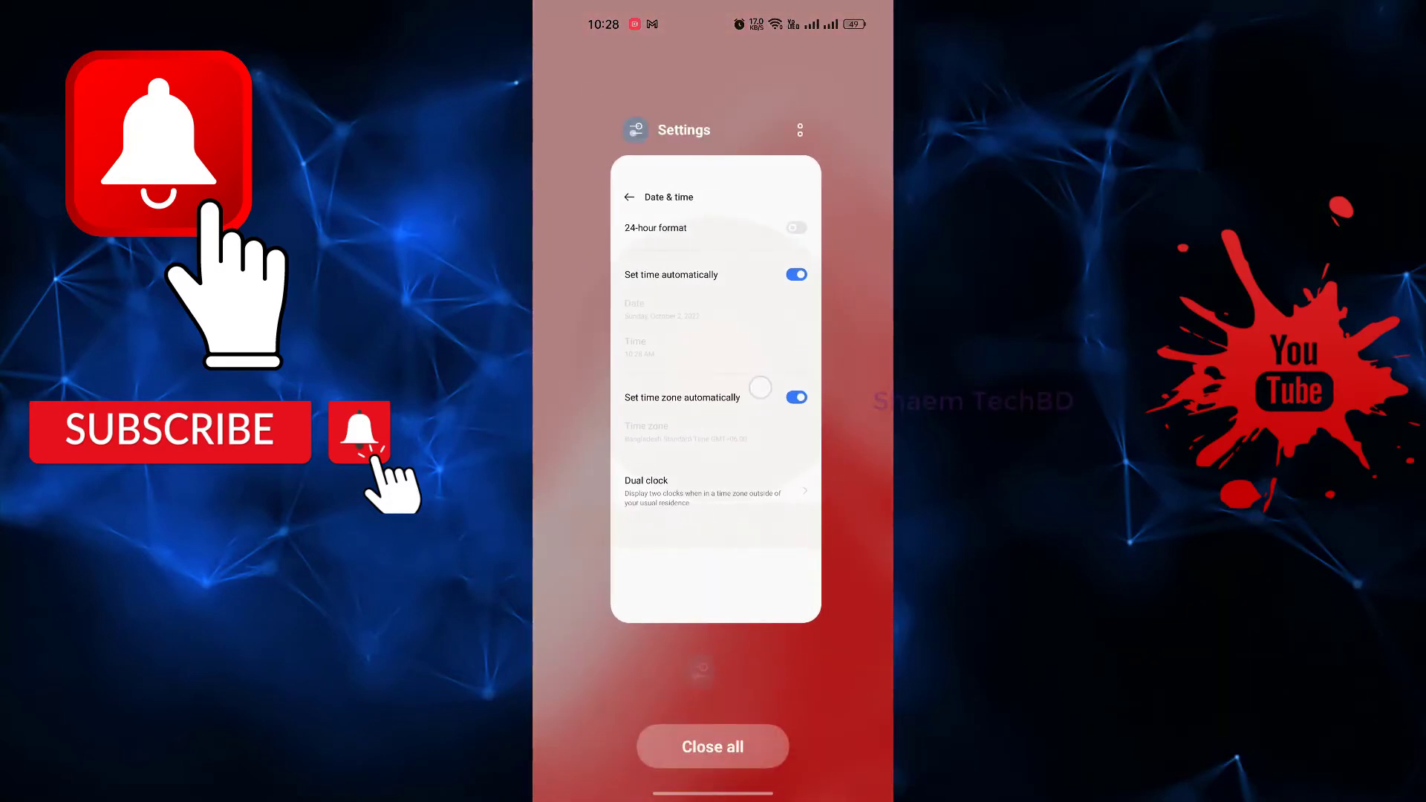
click(712, 746)
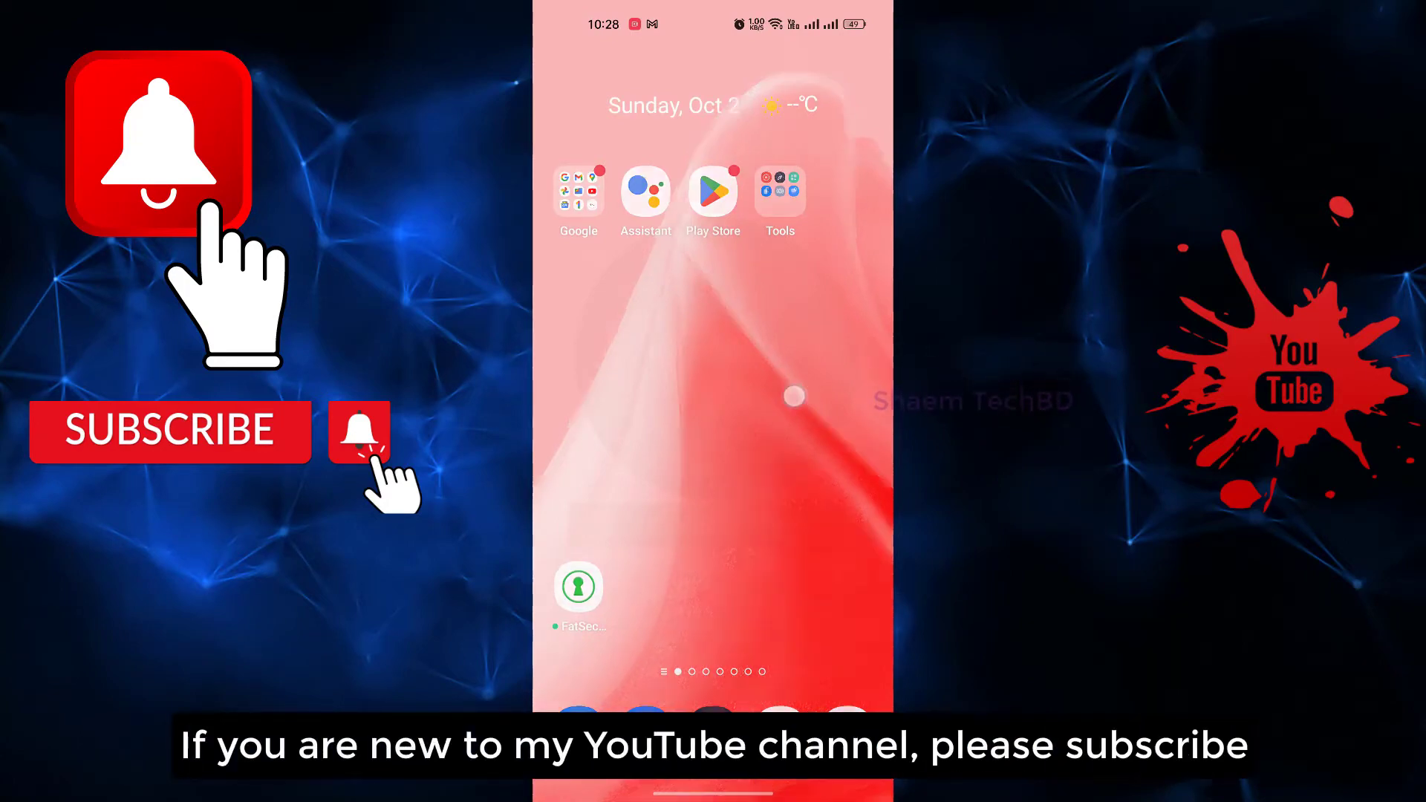
Step: In Settings apps, clear Puffin's storage data and confirm the deletion
scroll(up, 3)
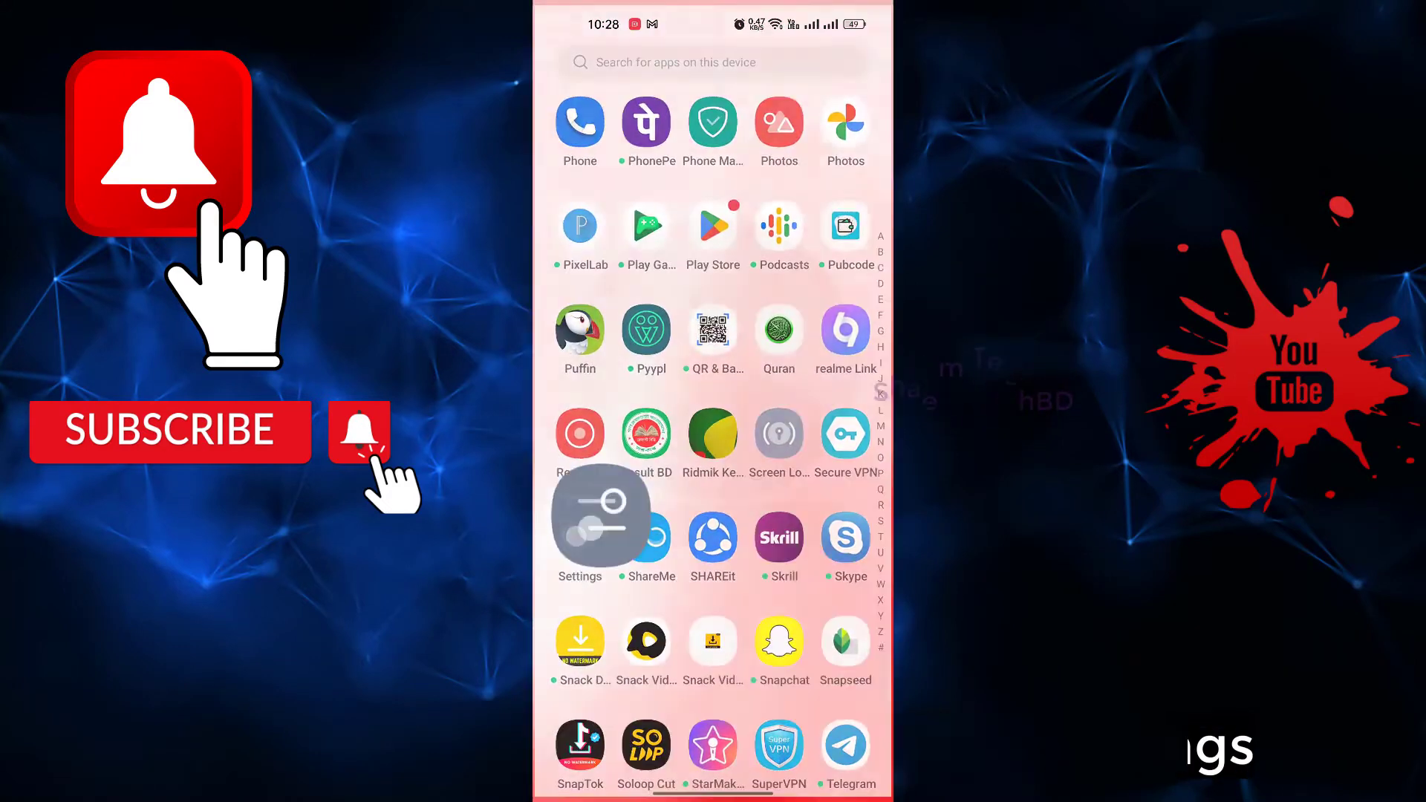
click(579, 520)
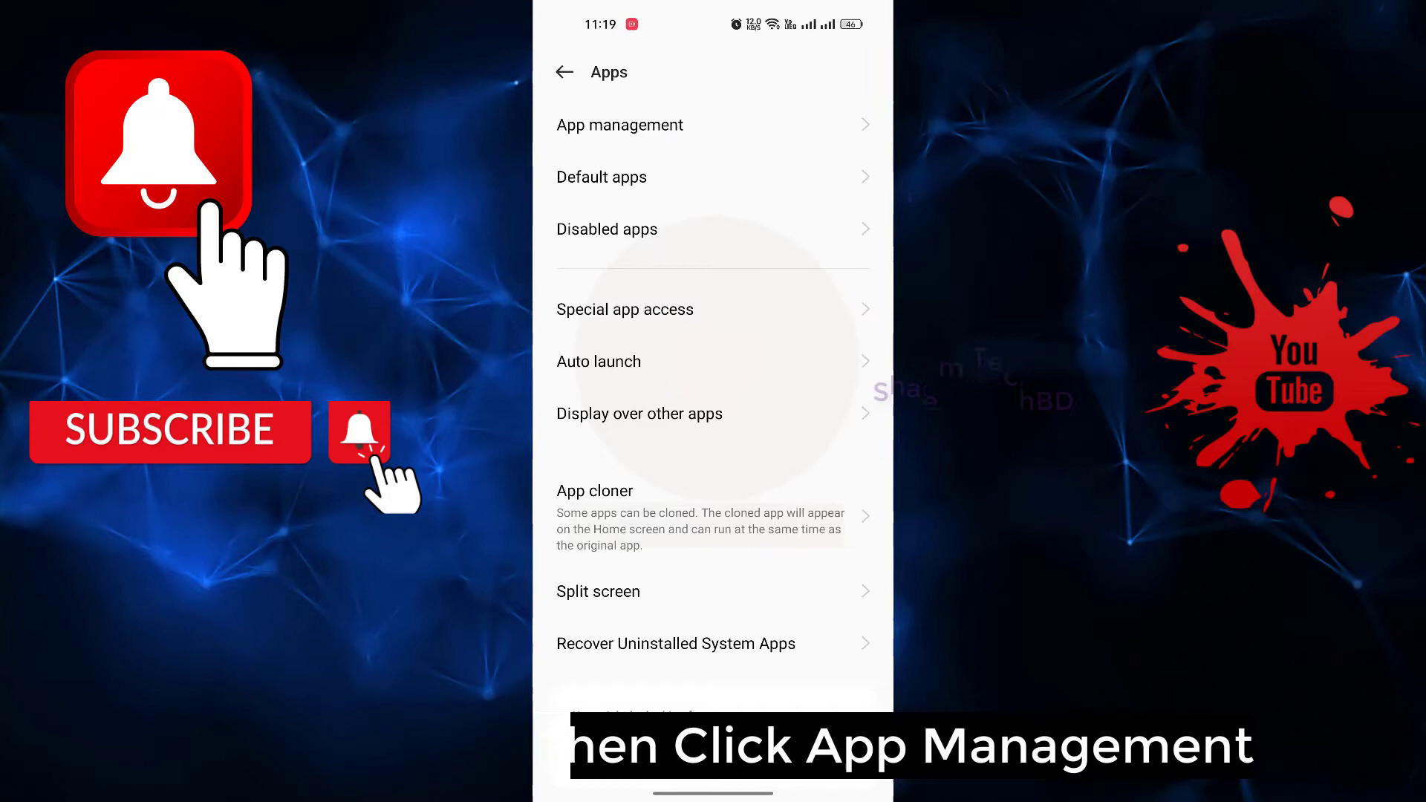
click(619, 125)
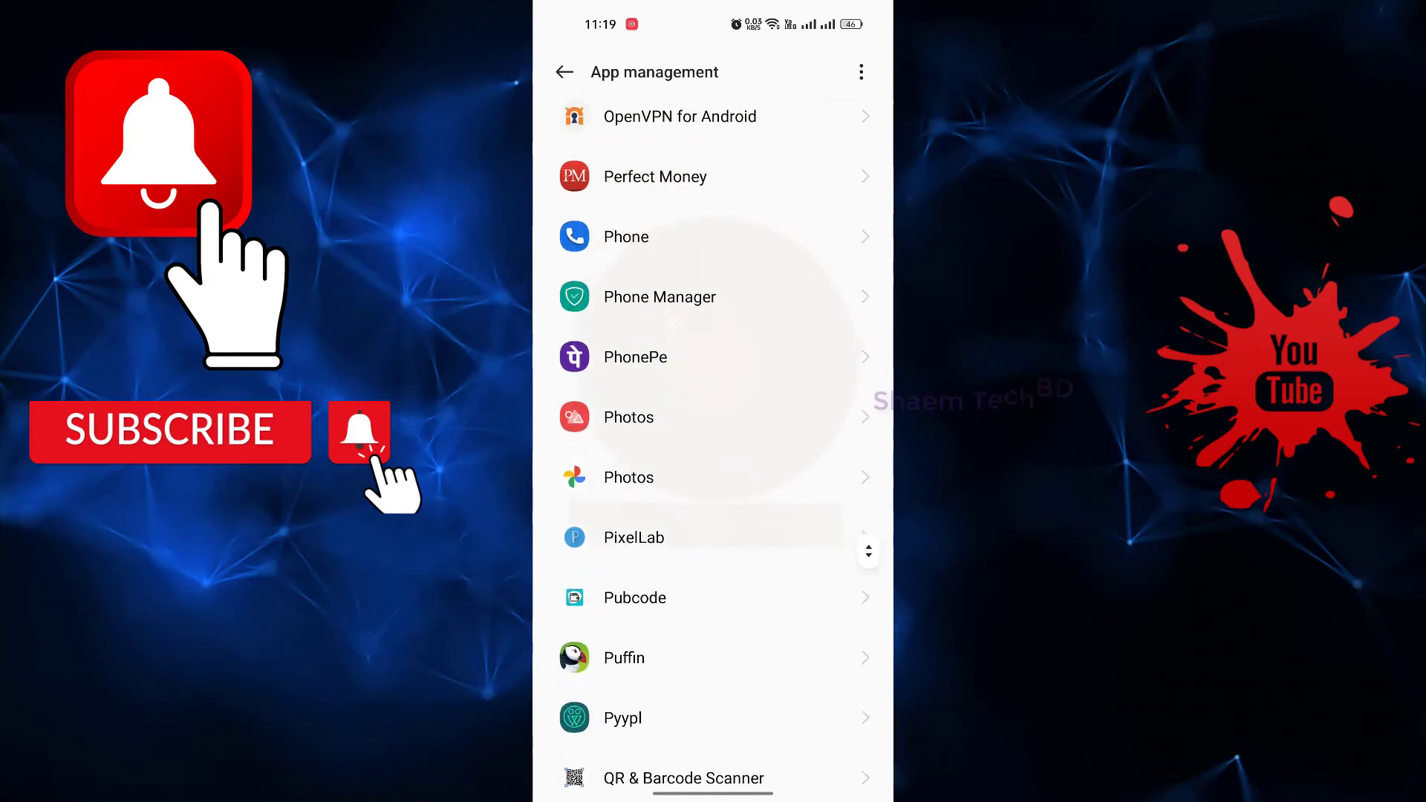
scroll(up, 3)
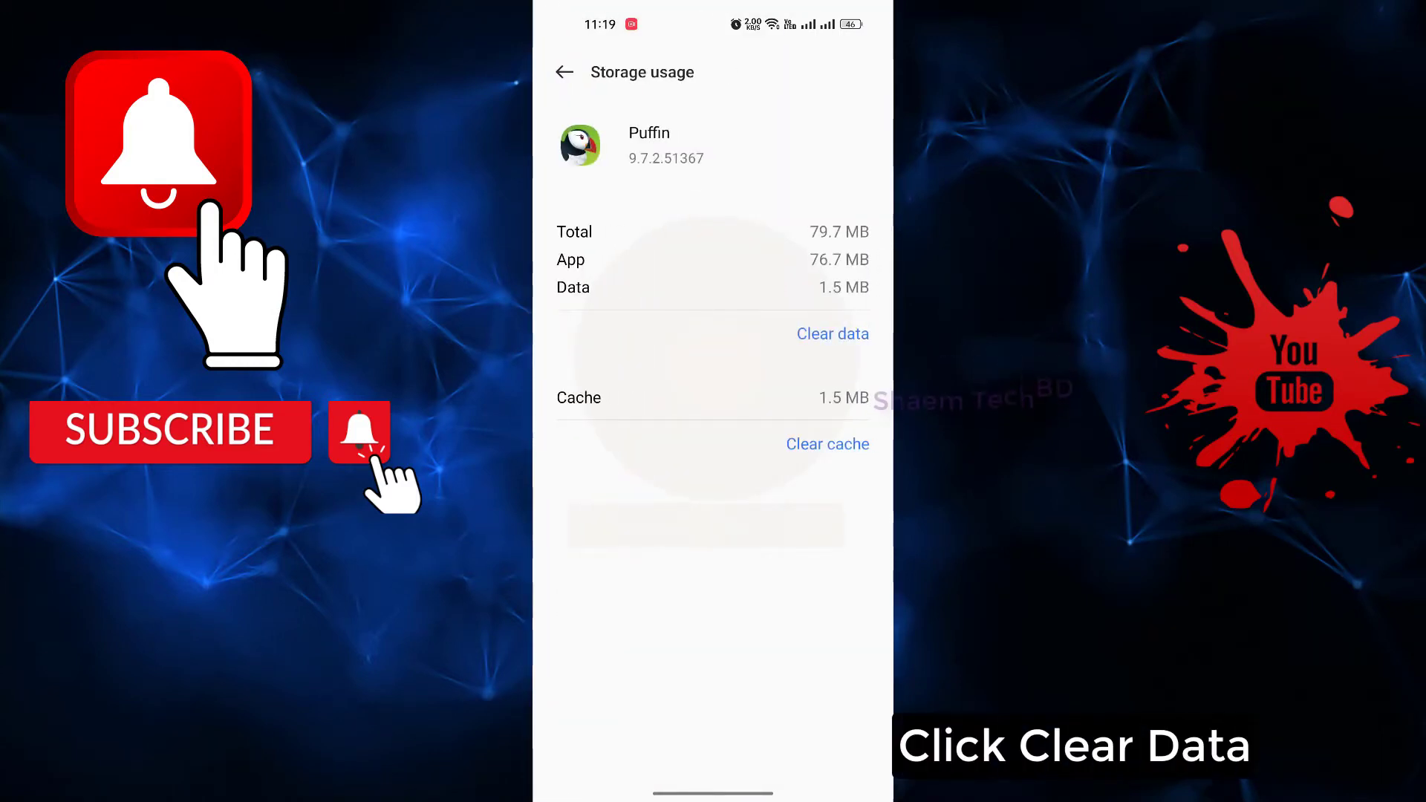
click(831, 334)
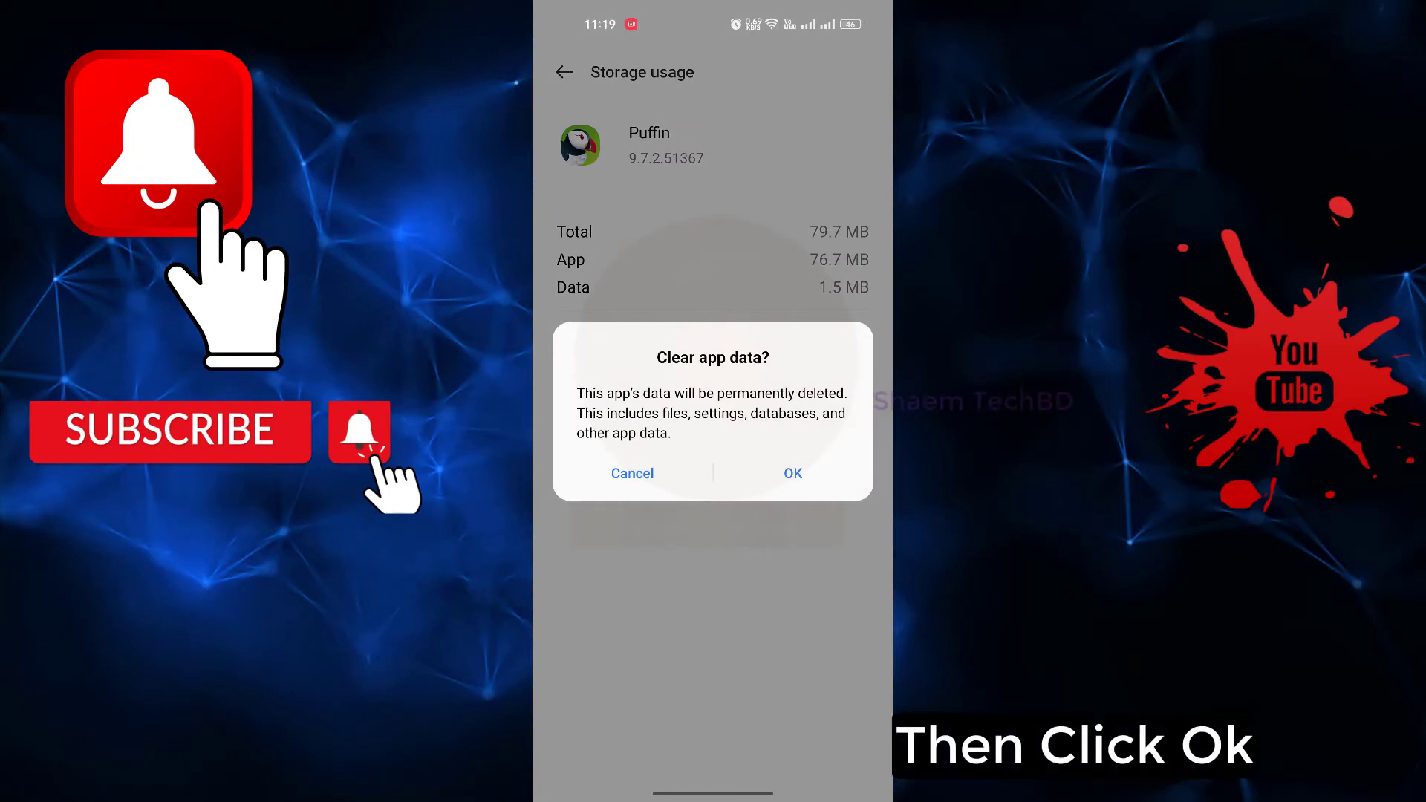
click(792, 473)
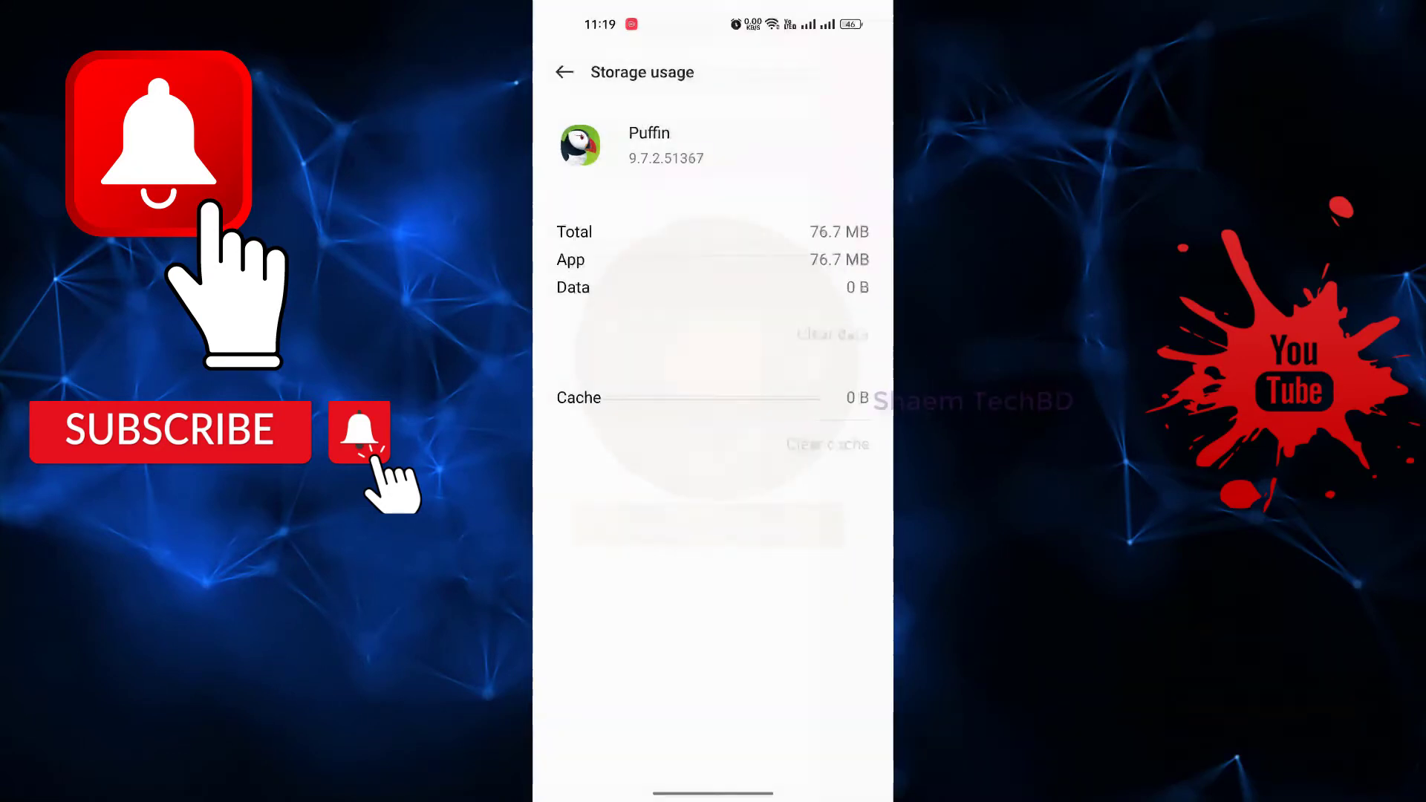
Step: Force-stop Puffin from its app info page and confirm
click(563, 72)
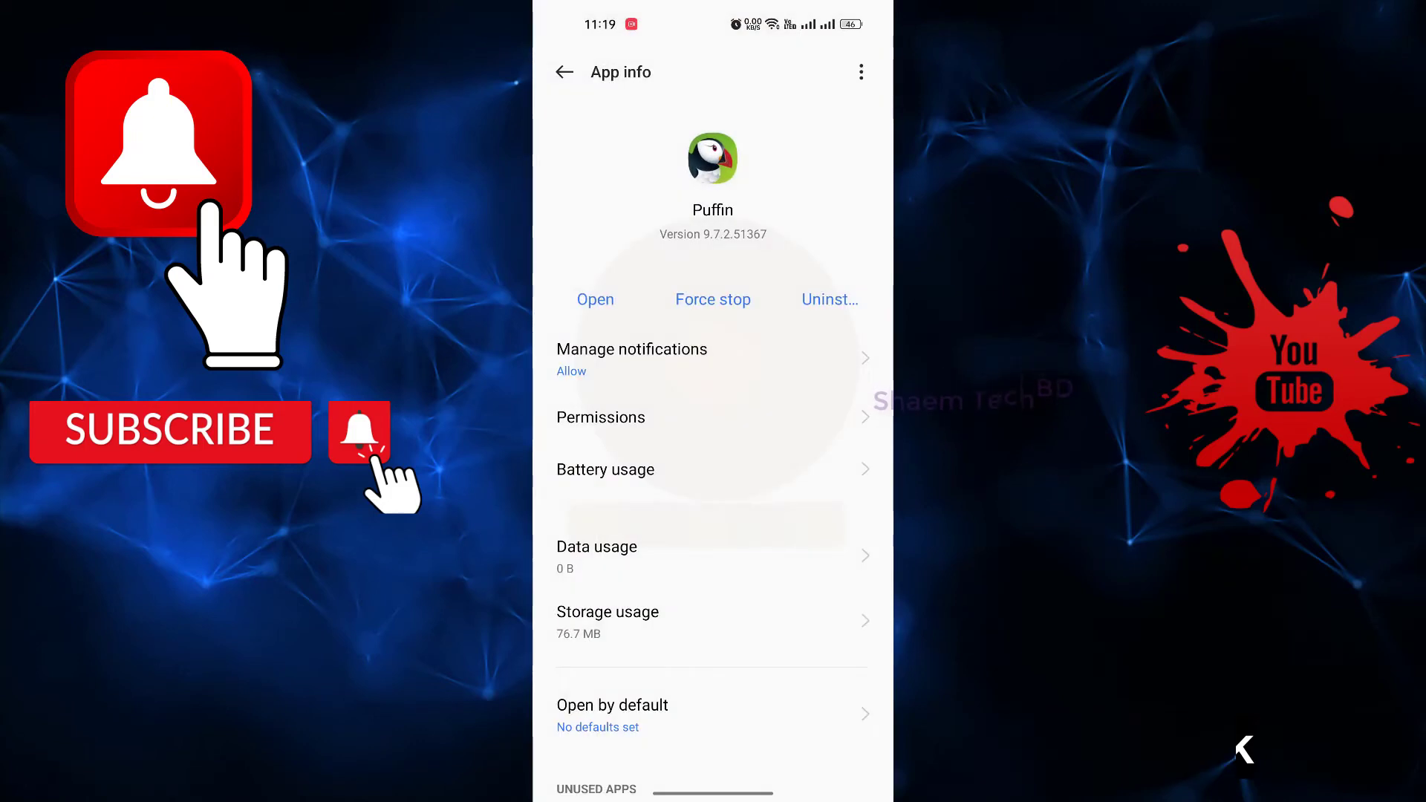
click(713, 299)
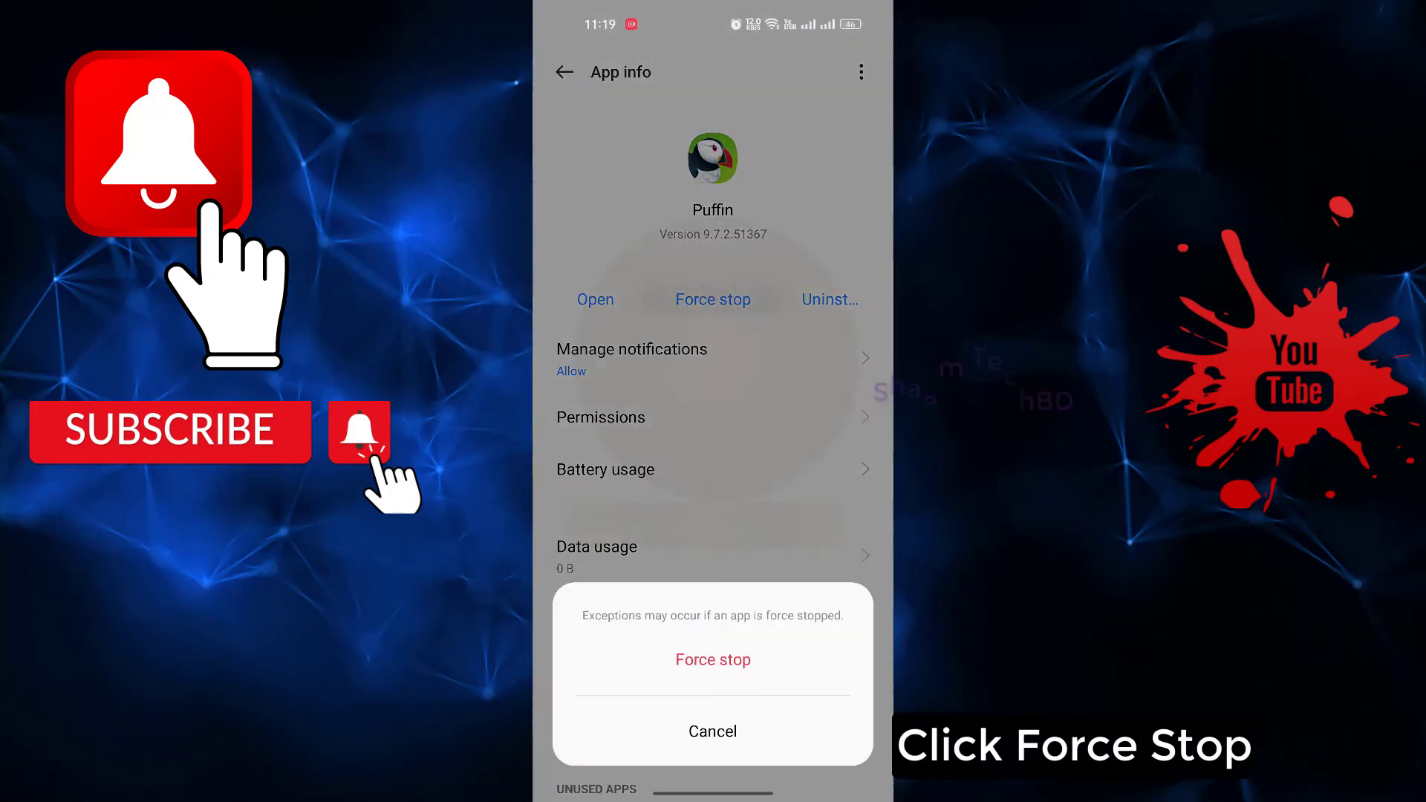
click(712, 659)
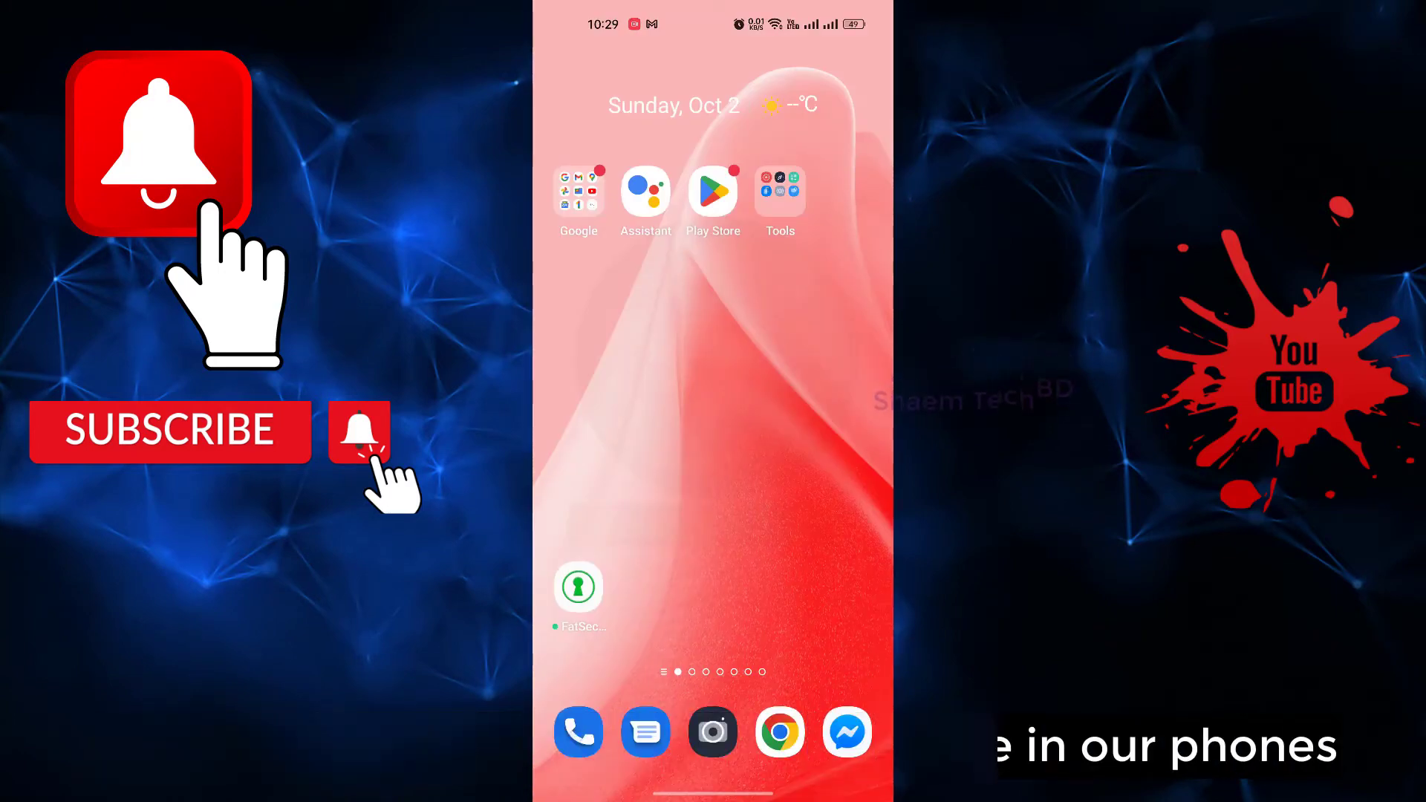
Step: Run Clean from About device > Storage to remove 288 MB of junk, dismissing the shortcut prompt
scroll(up, 3)
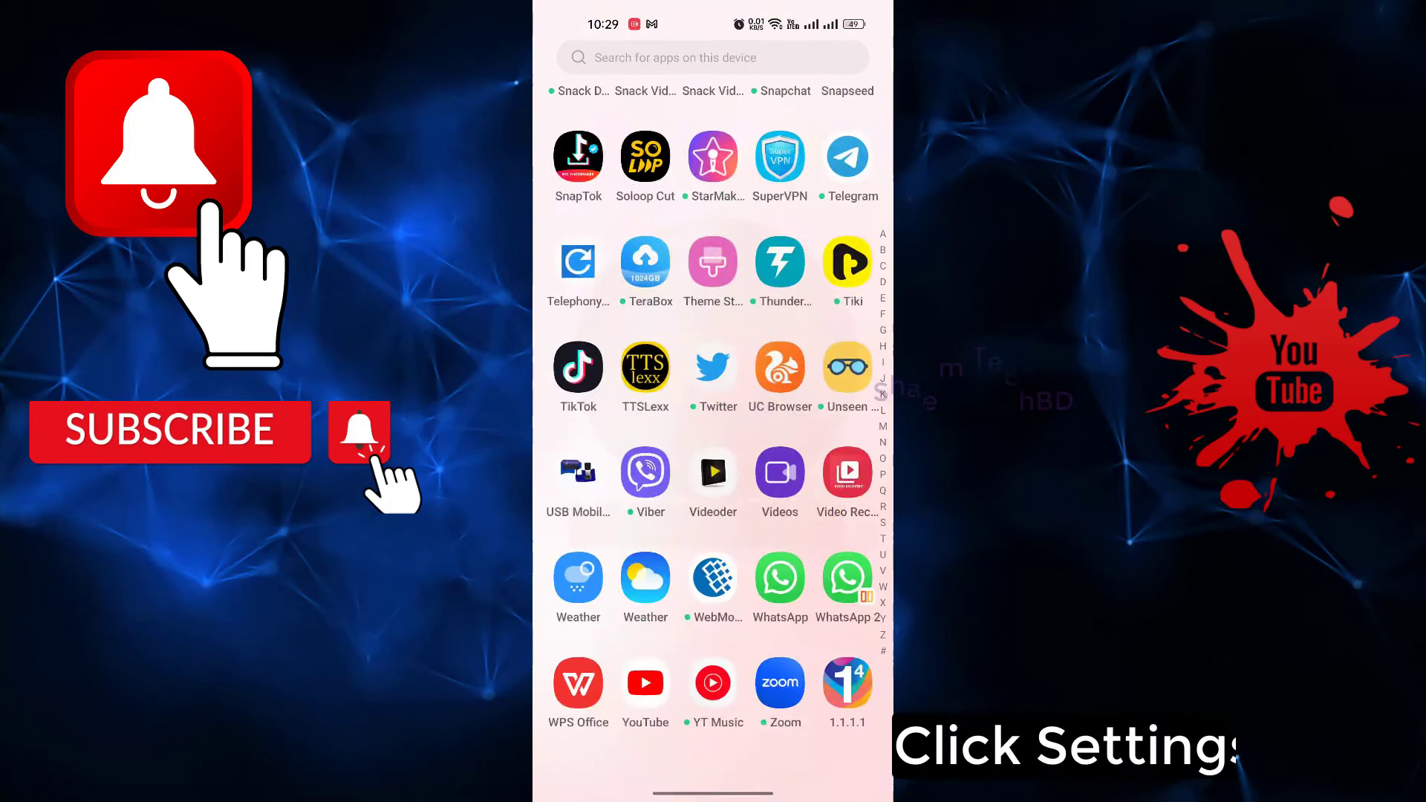
scroll(up, 3)
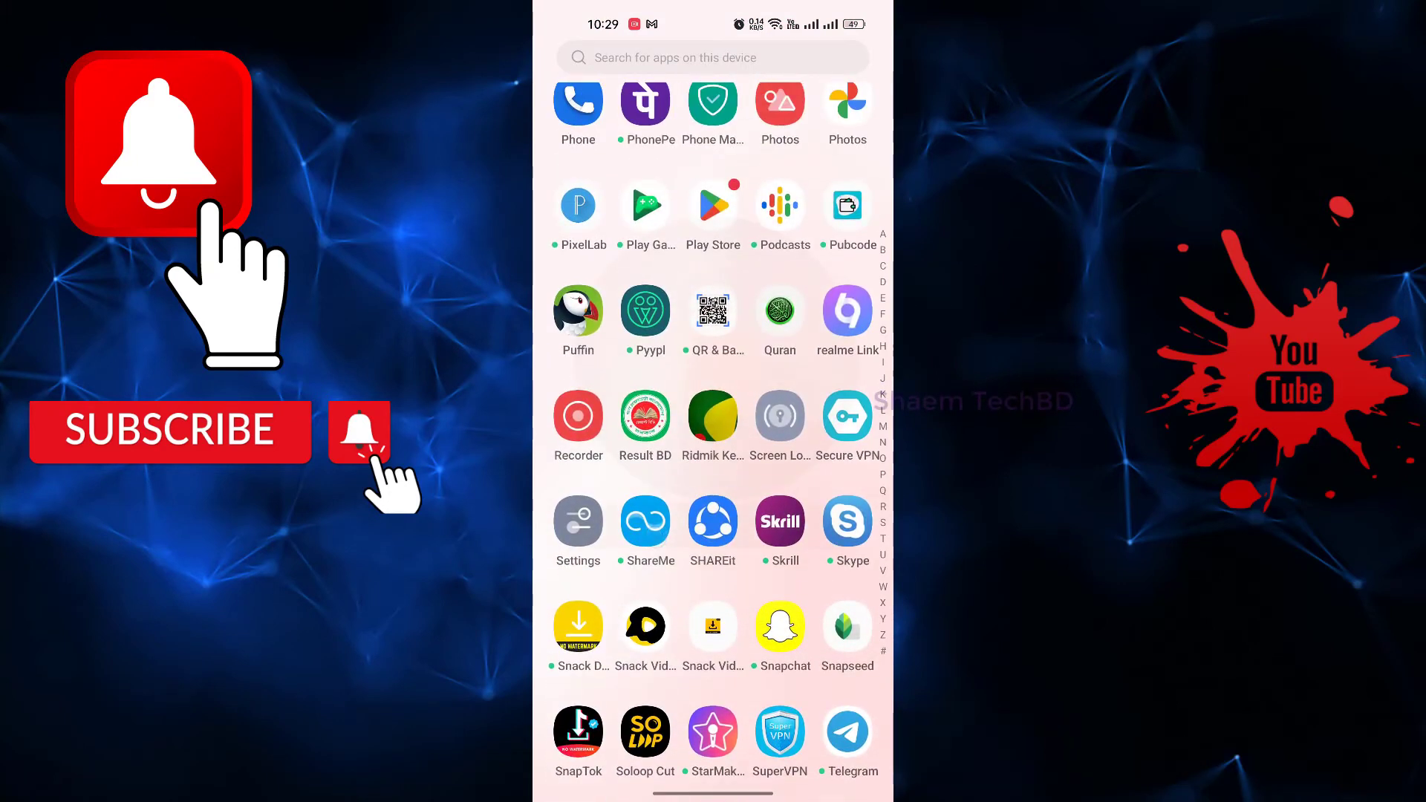
click(577, 523)
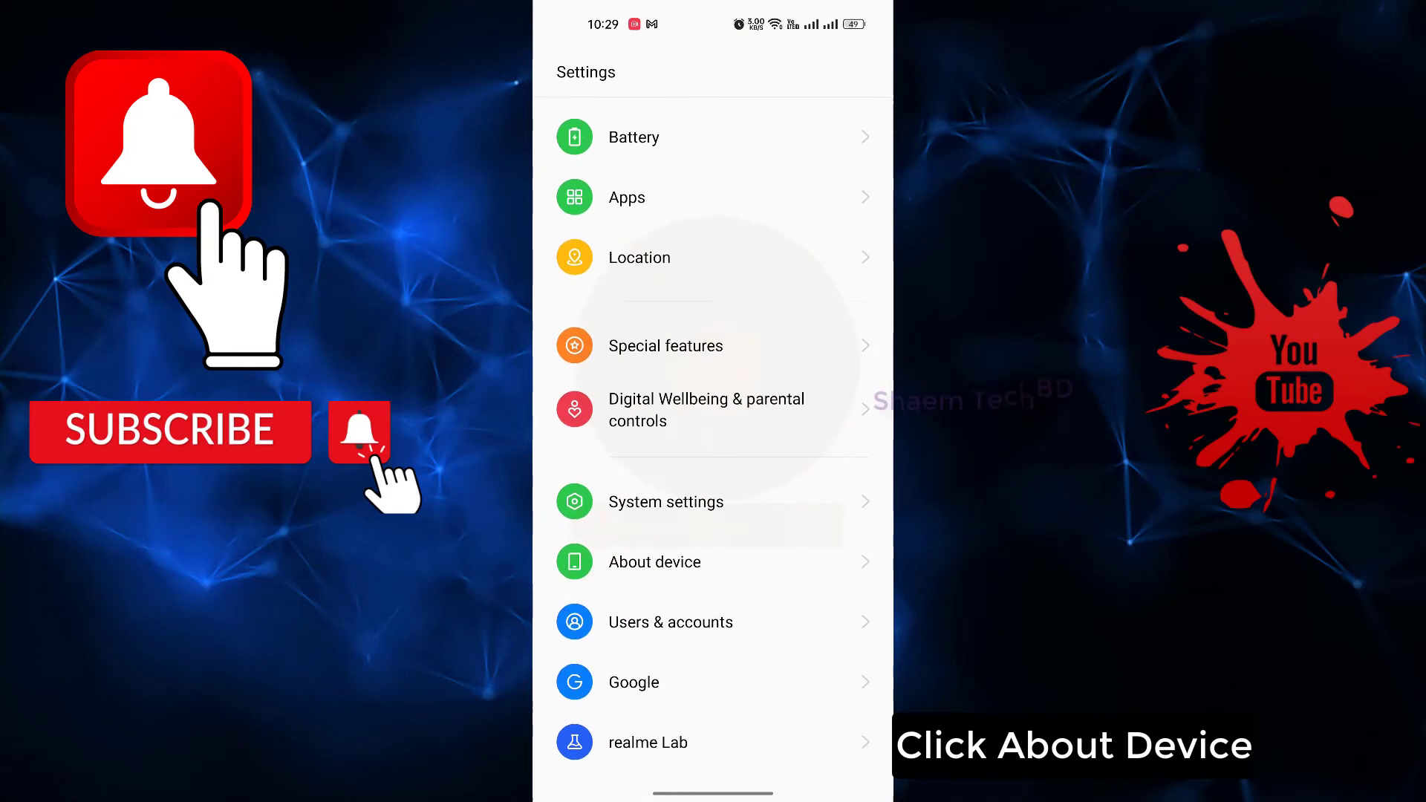
click(654, 562)
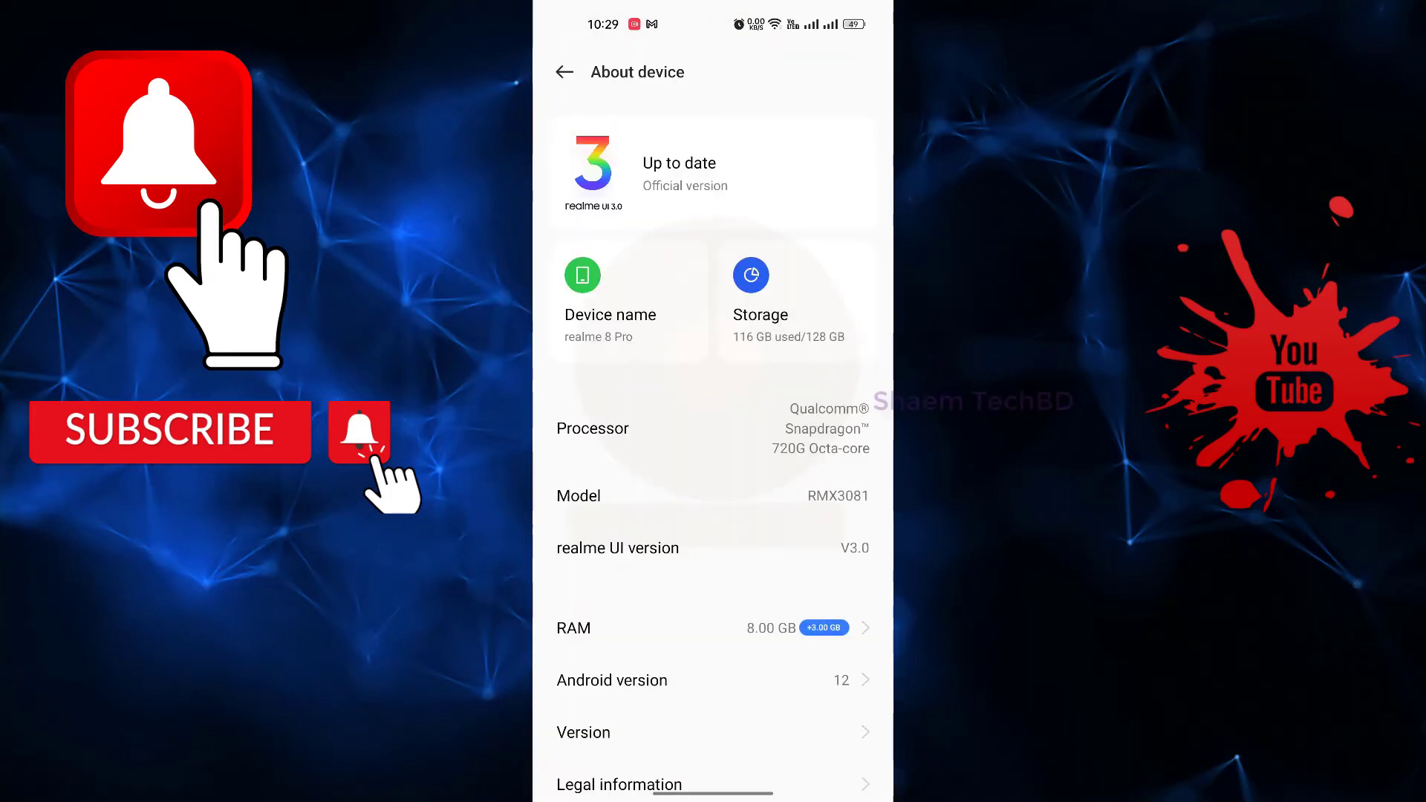
click(750, 296)
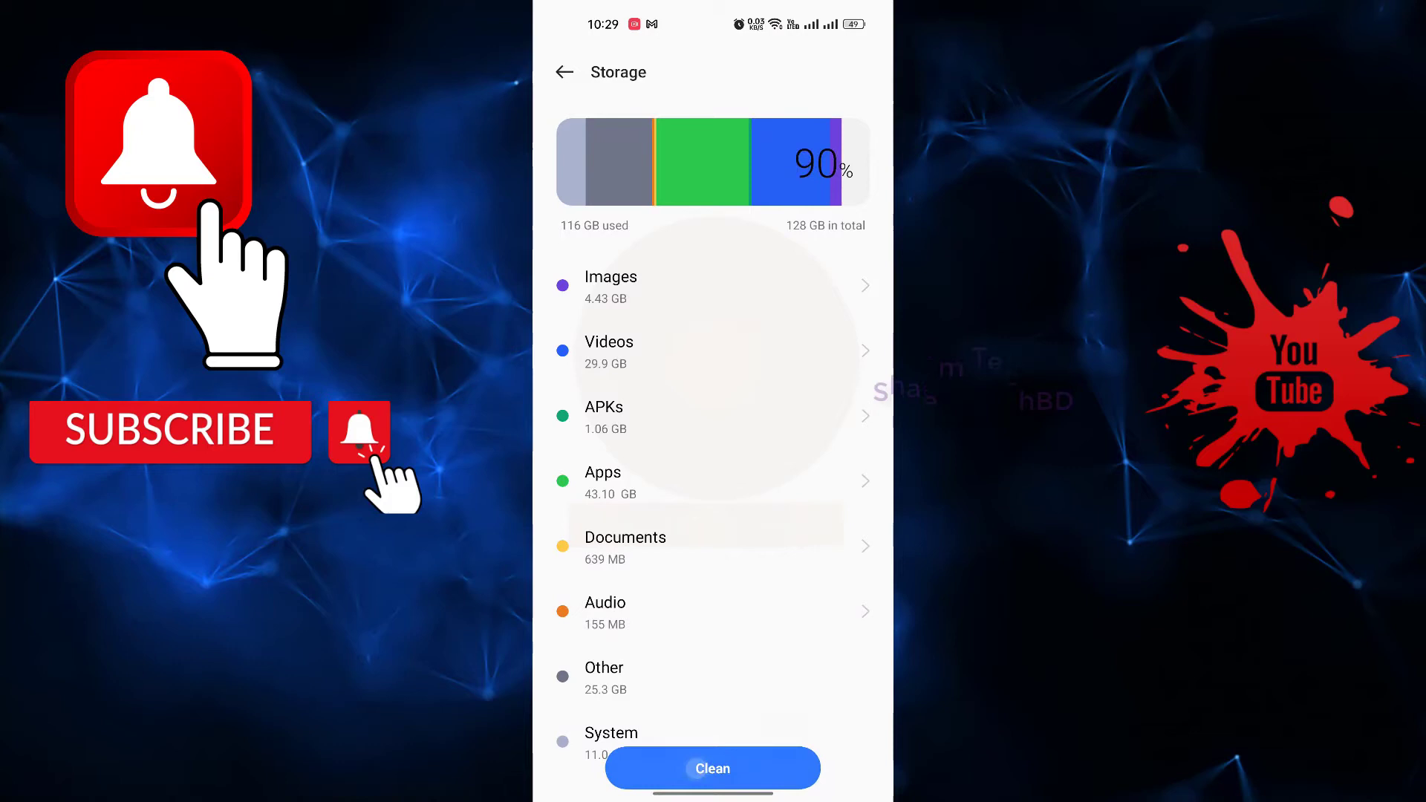
click(712, 768)
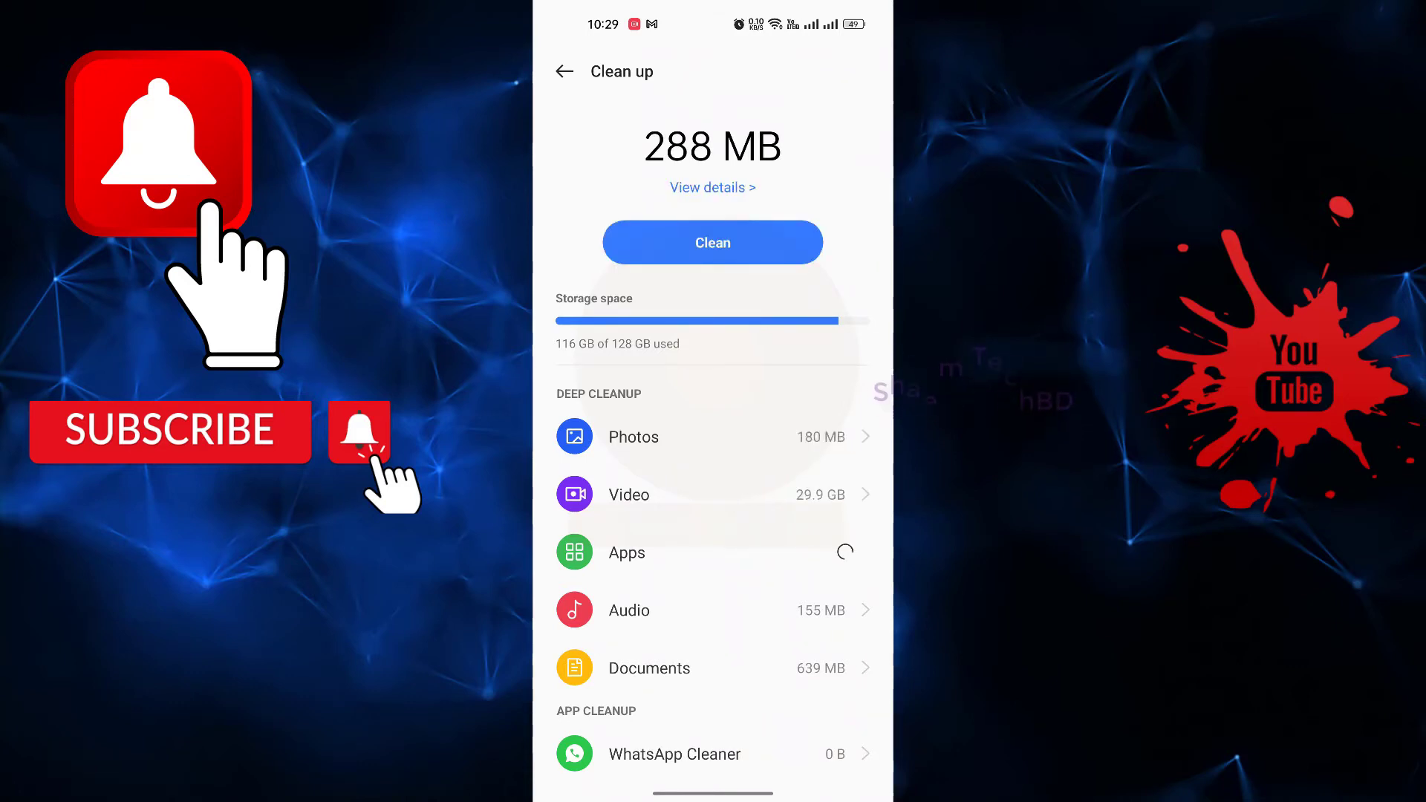
click(712, 242)
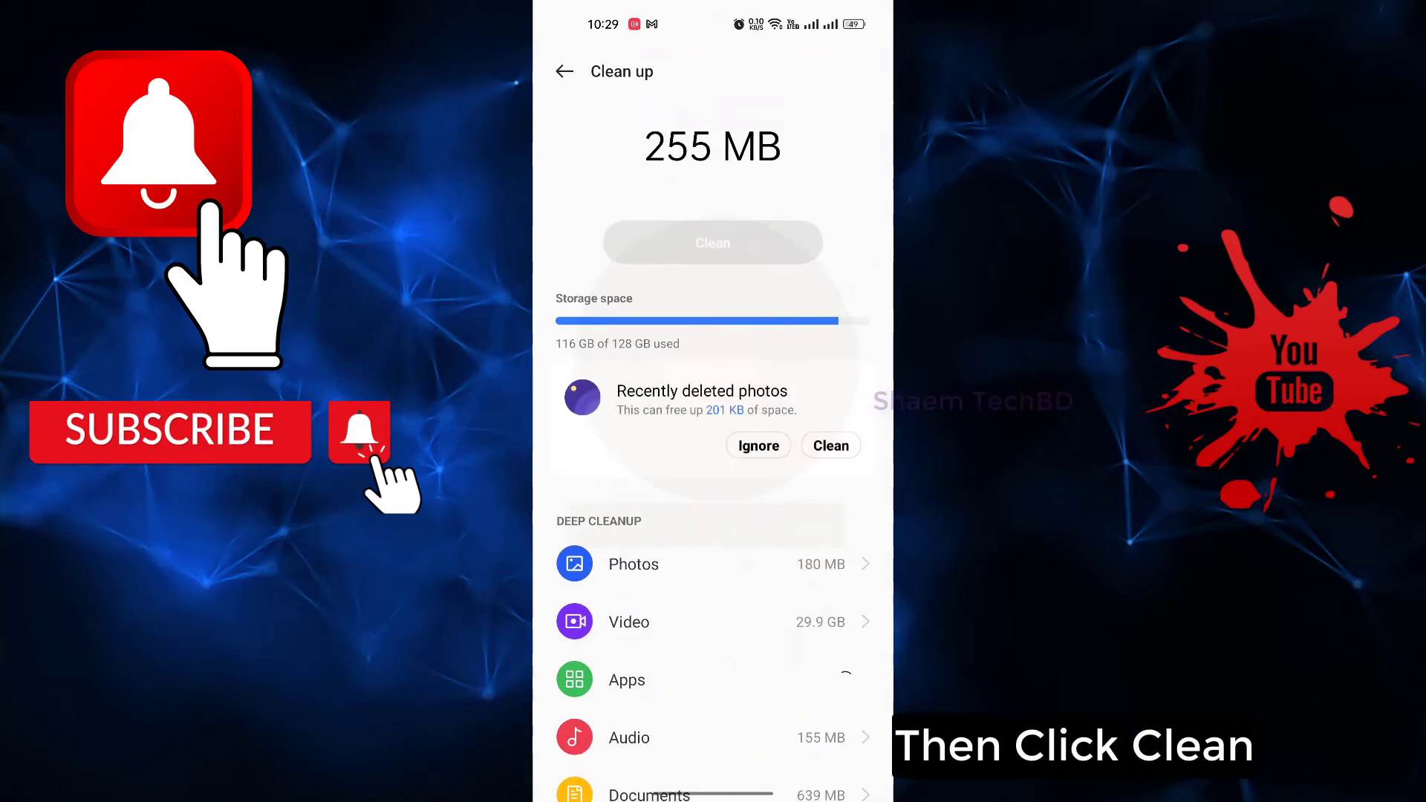
click(712, 242)
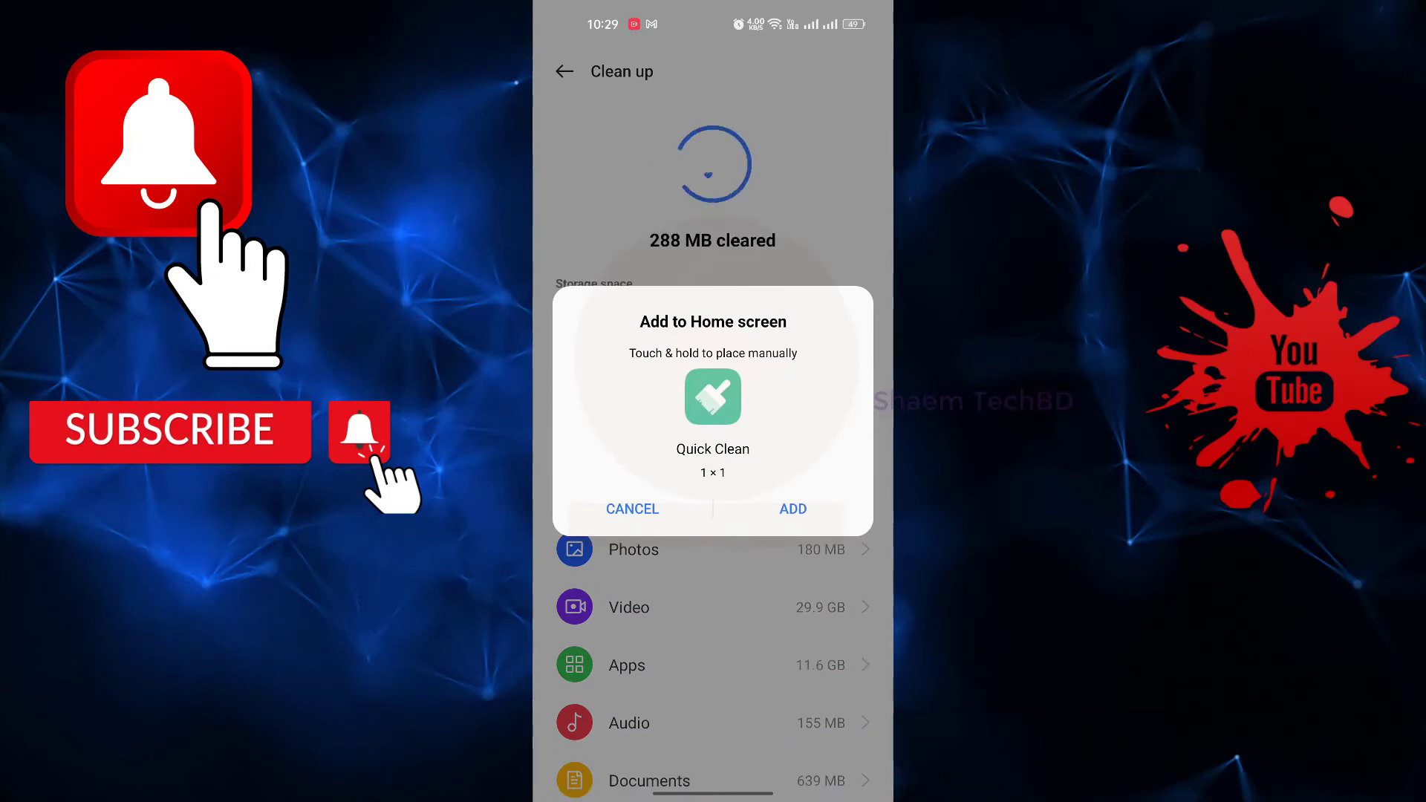
click(632, 508)
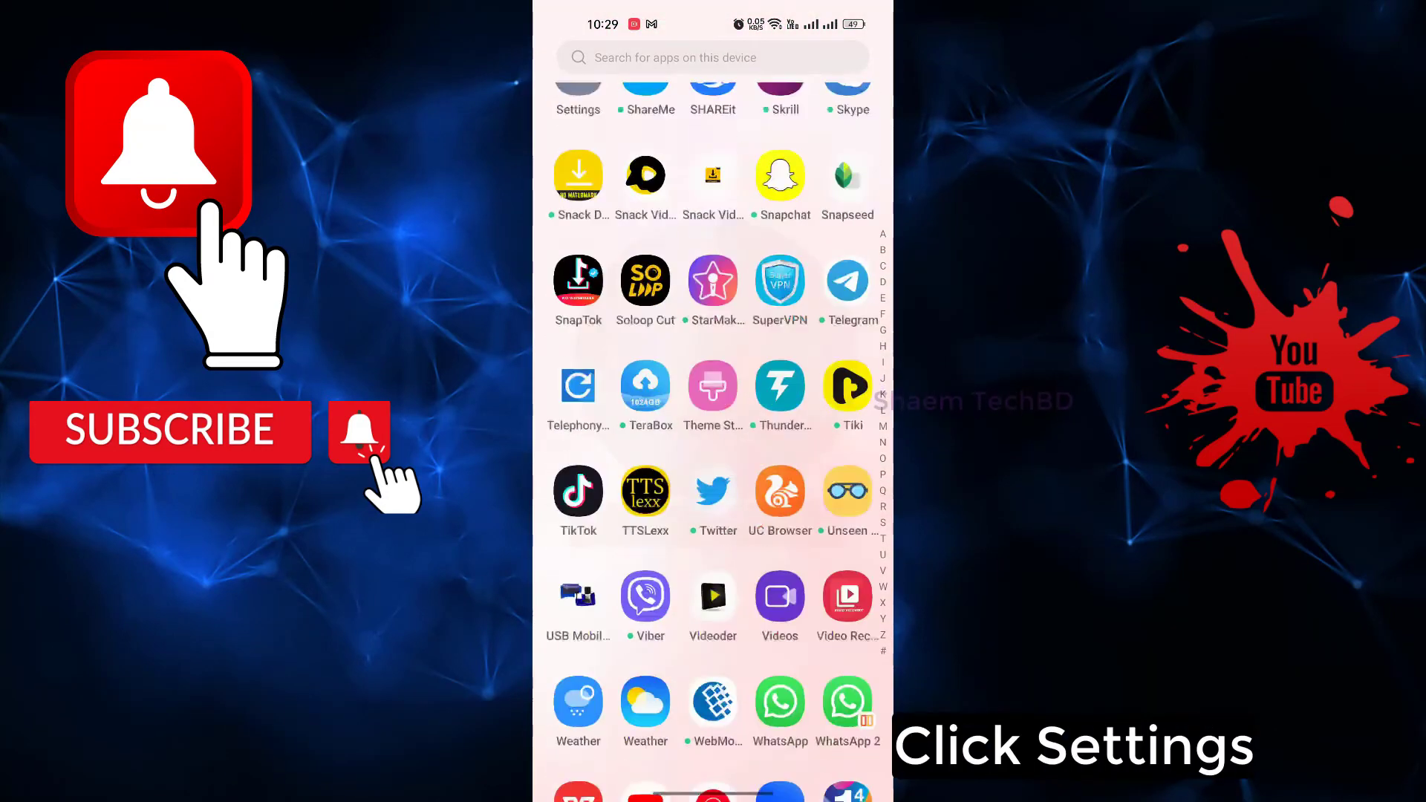
Step: Search Settings for 'storage' and run Clean, confirming no junk files remain
scroll(up, 3)
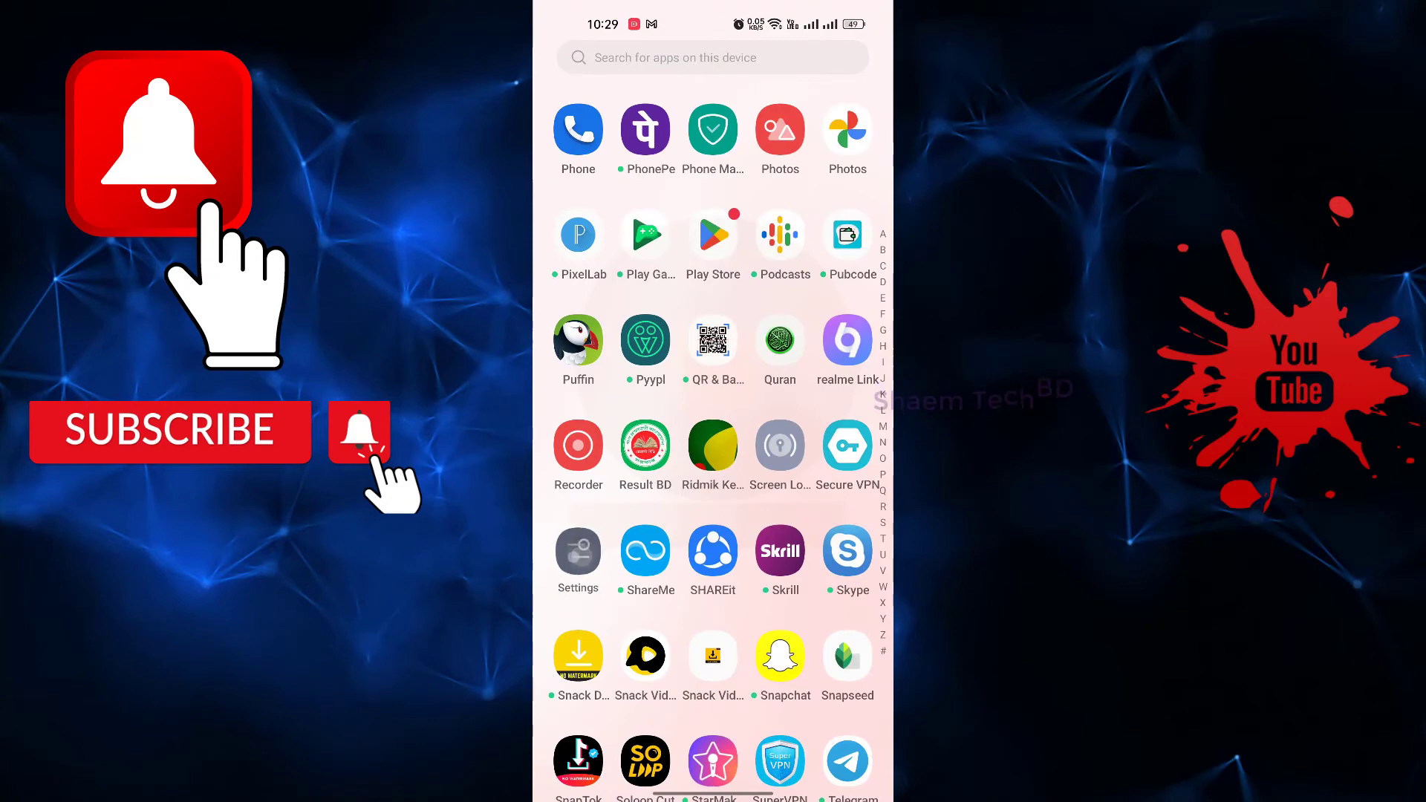
click(578, 550)
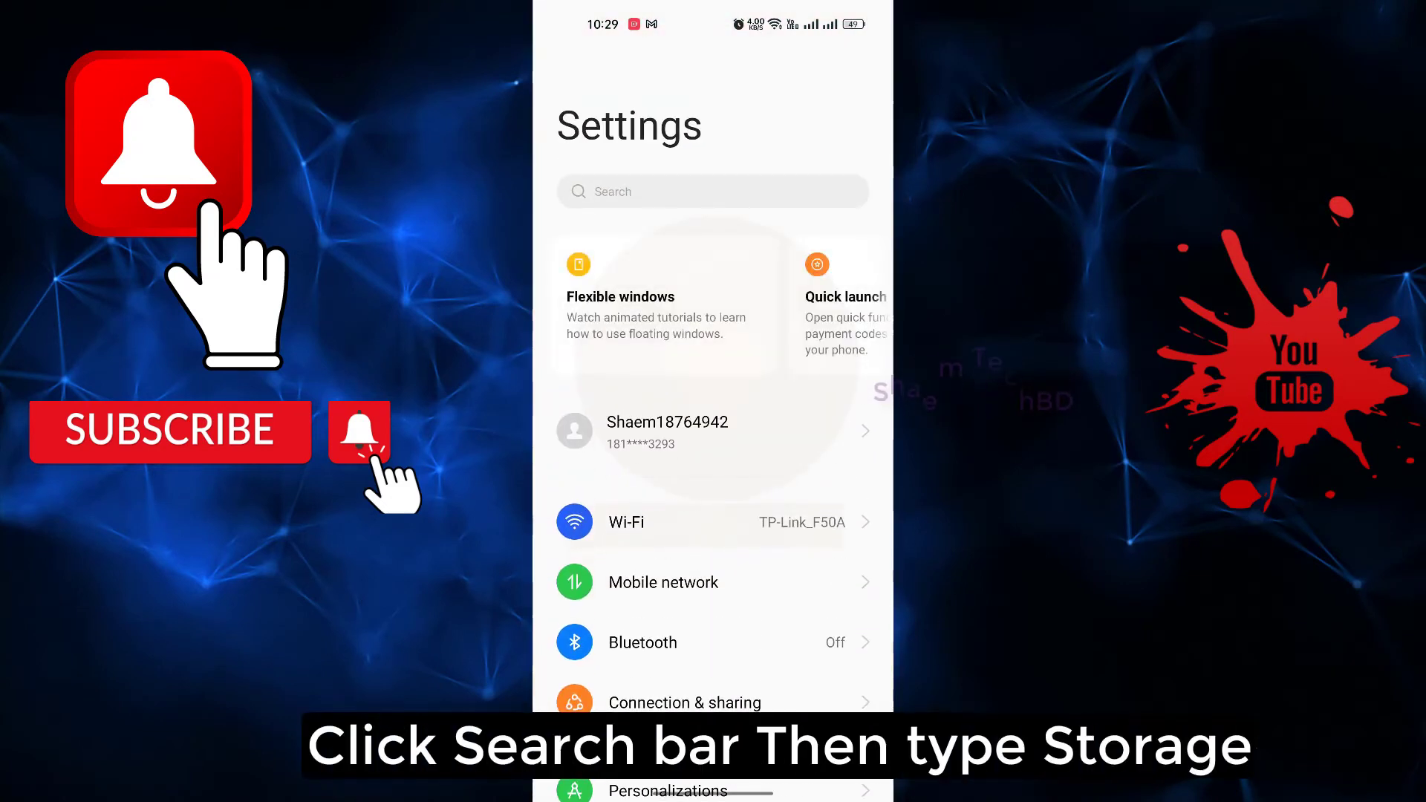
click(712, 191)
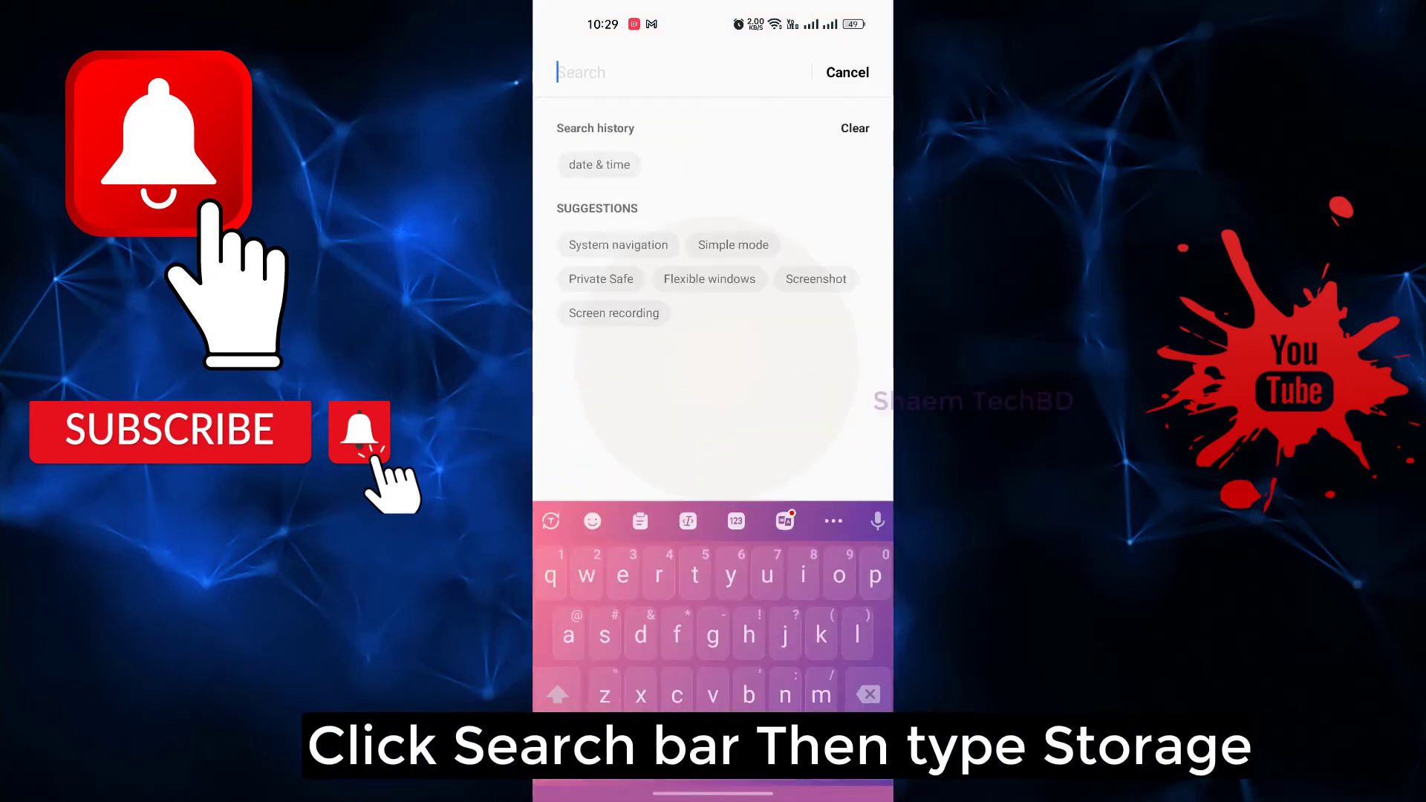
text(stor)
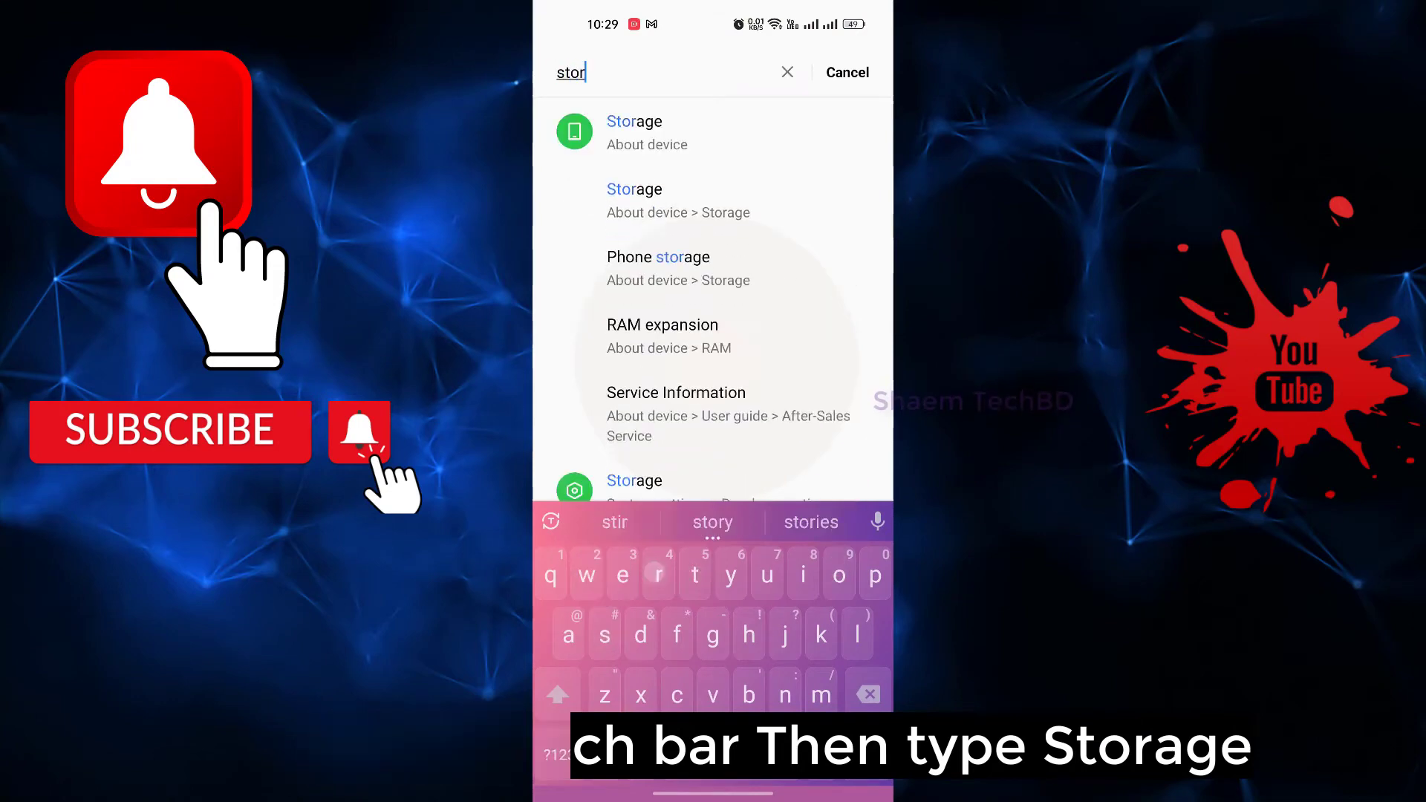
text(age)
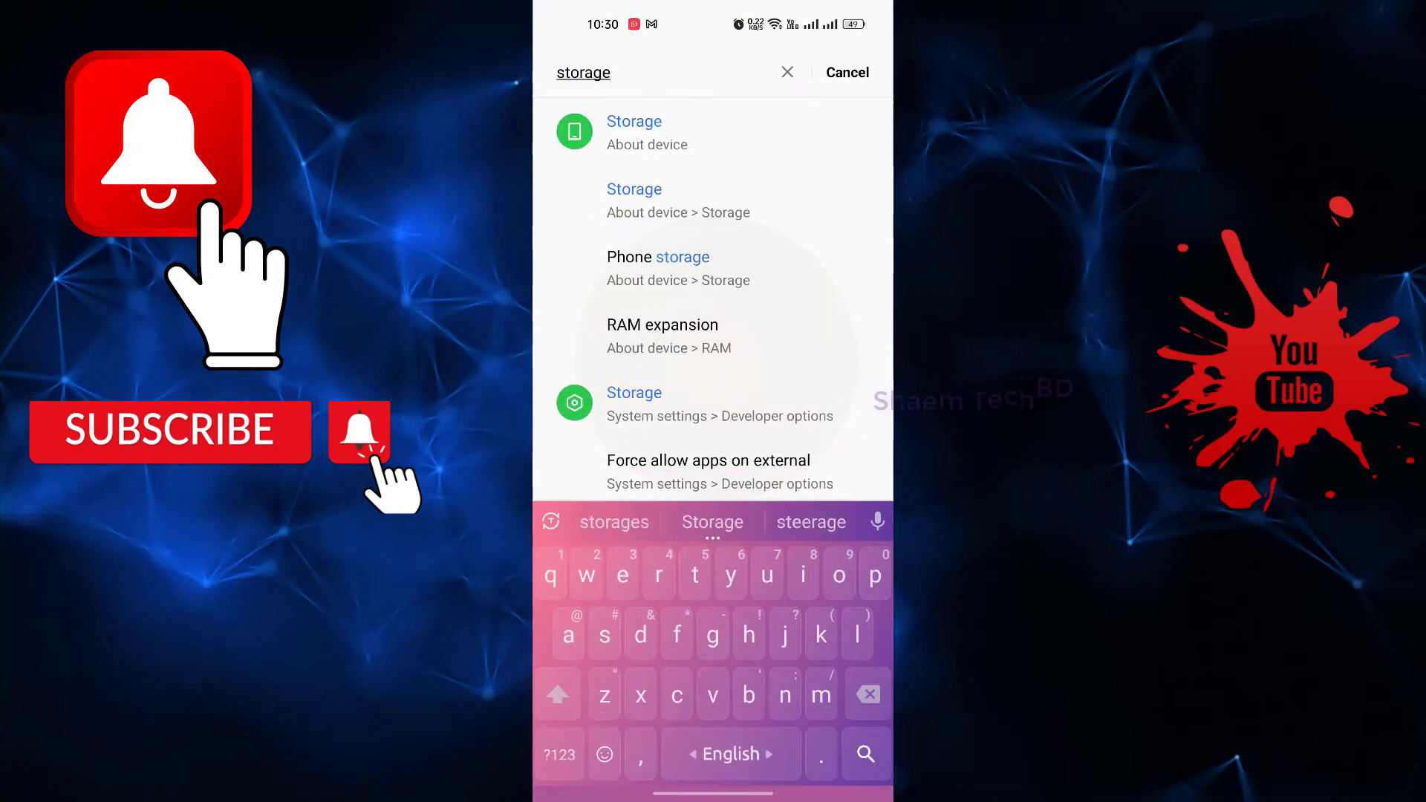
click(633, 121)
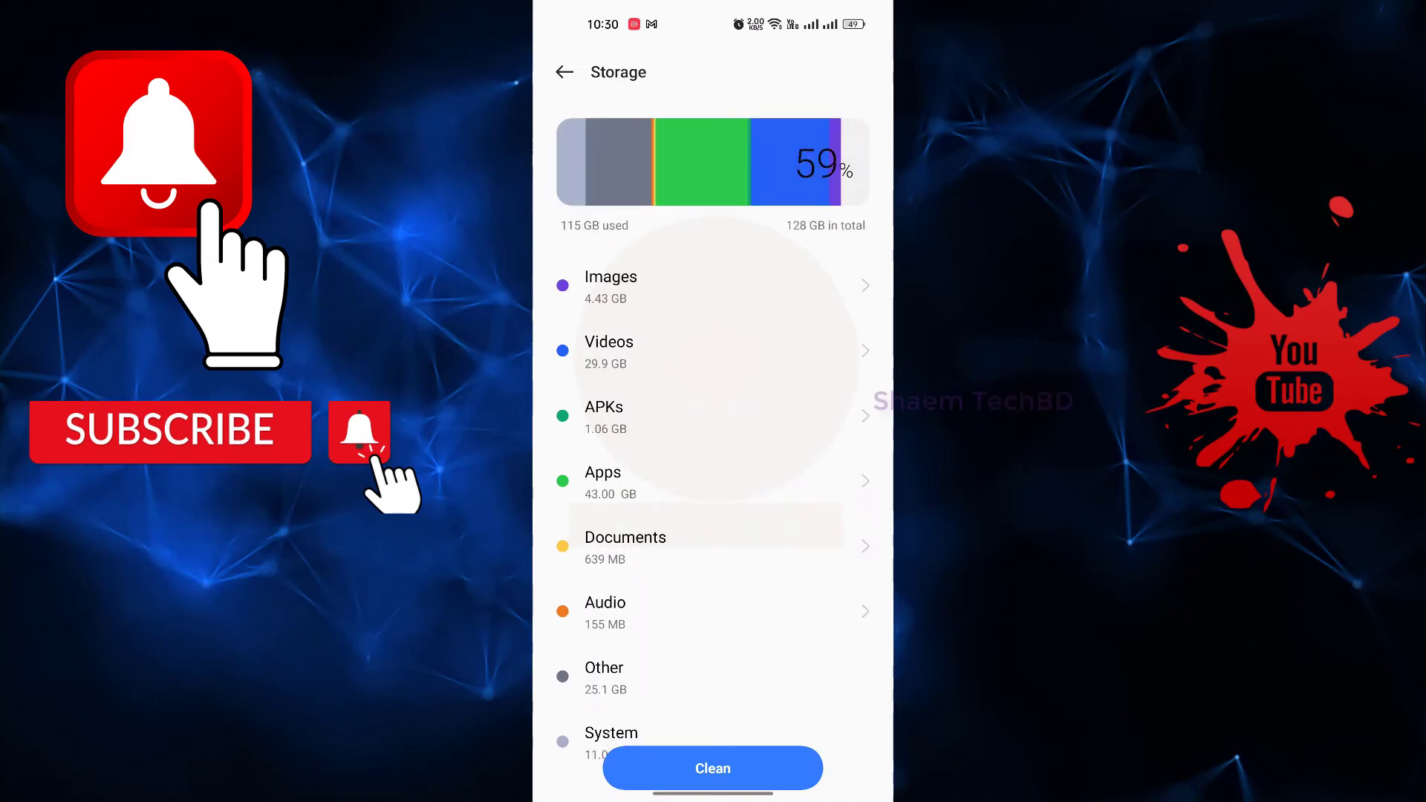
click(712, 767)
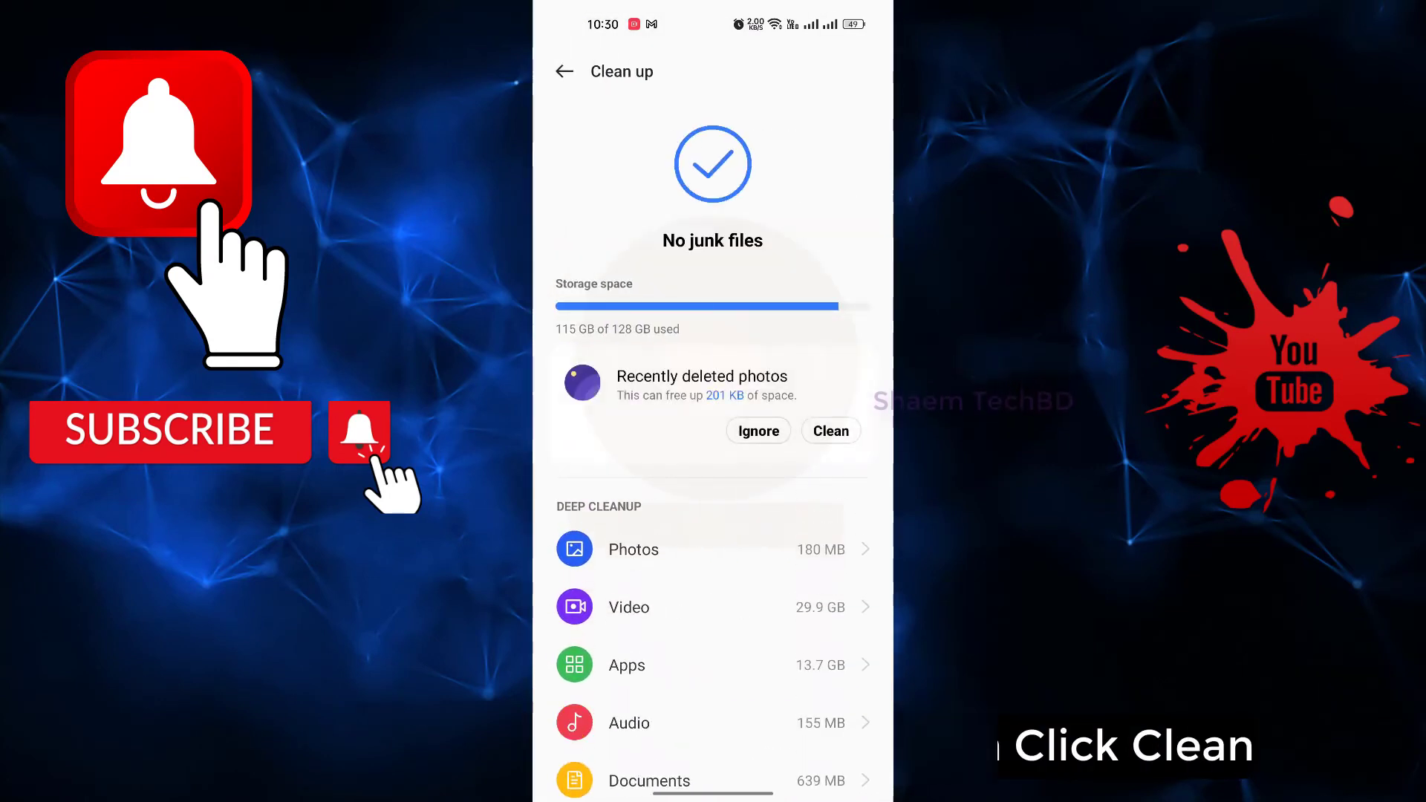
scroll(up, 3)
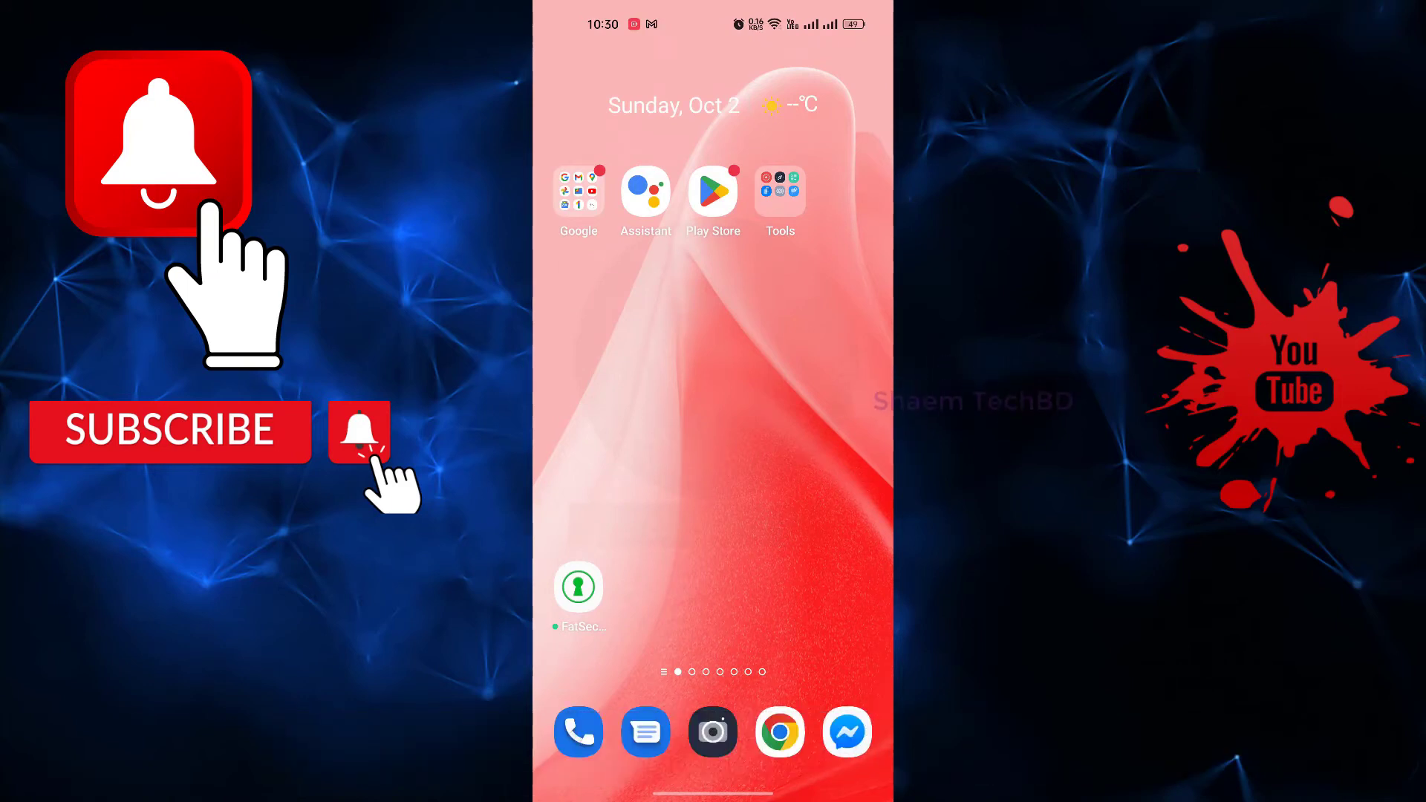
Step: Search Play Store for 'puffin' to verify no update, then restart the phone
click(713, 191)
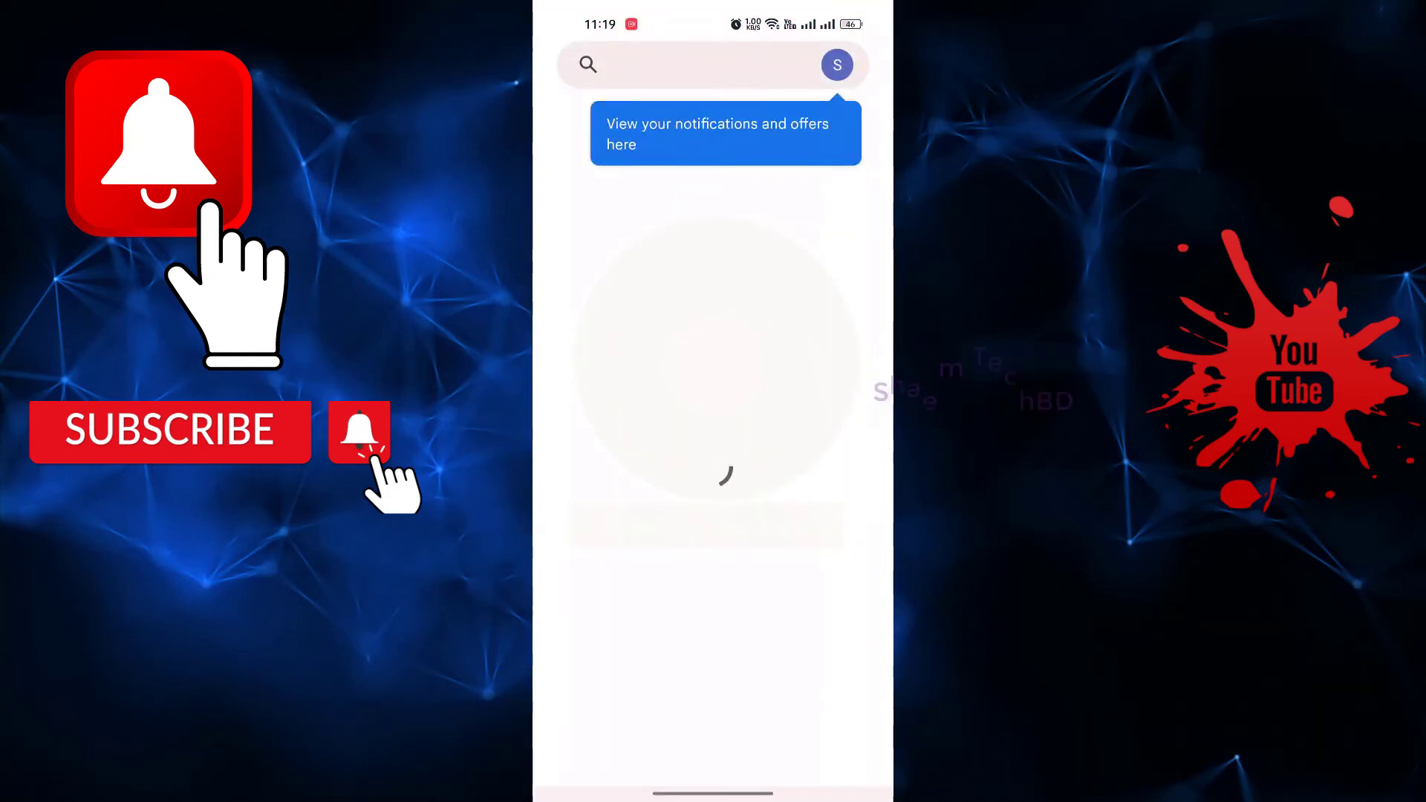
click(691, 65)
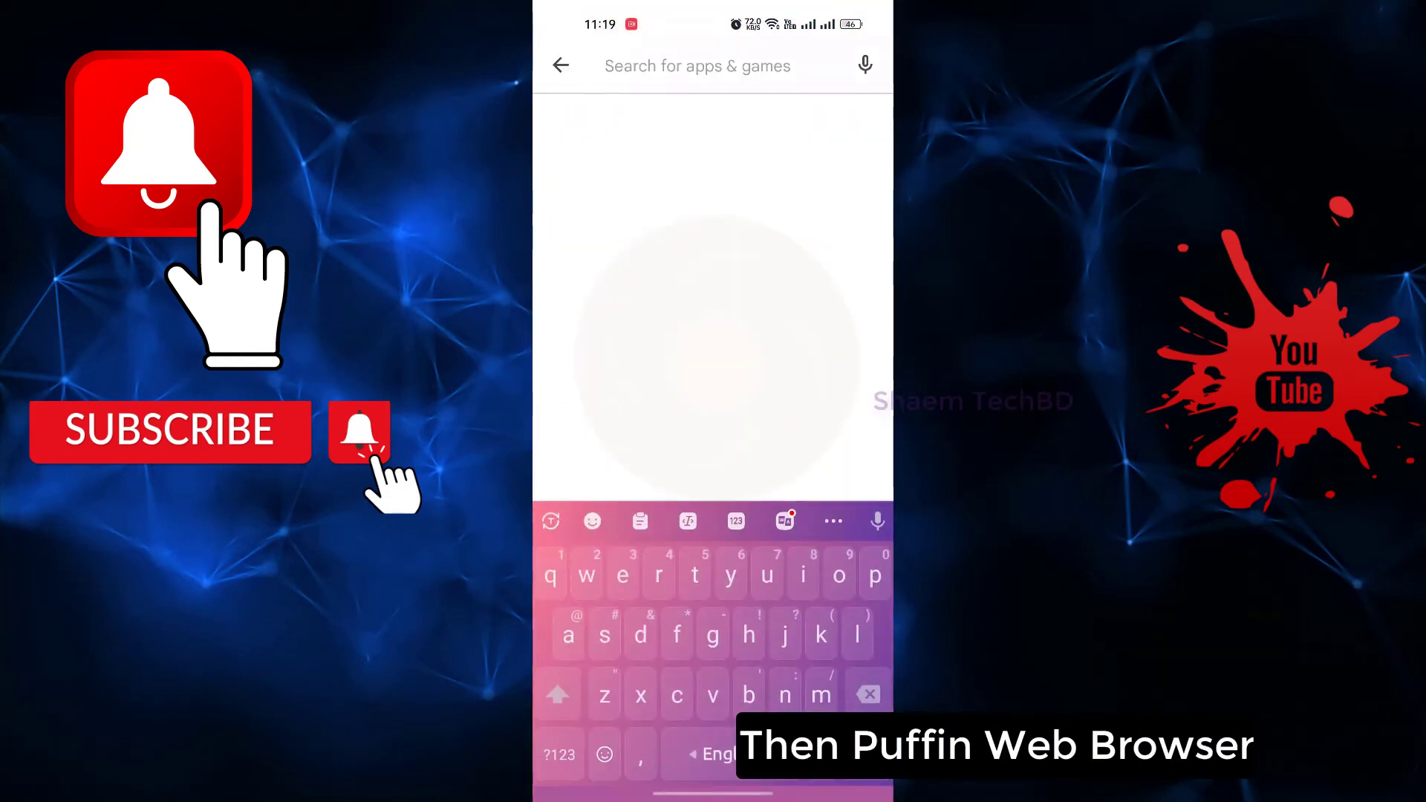
text(puffin web broswer)
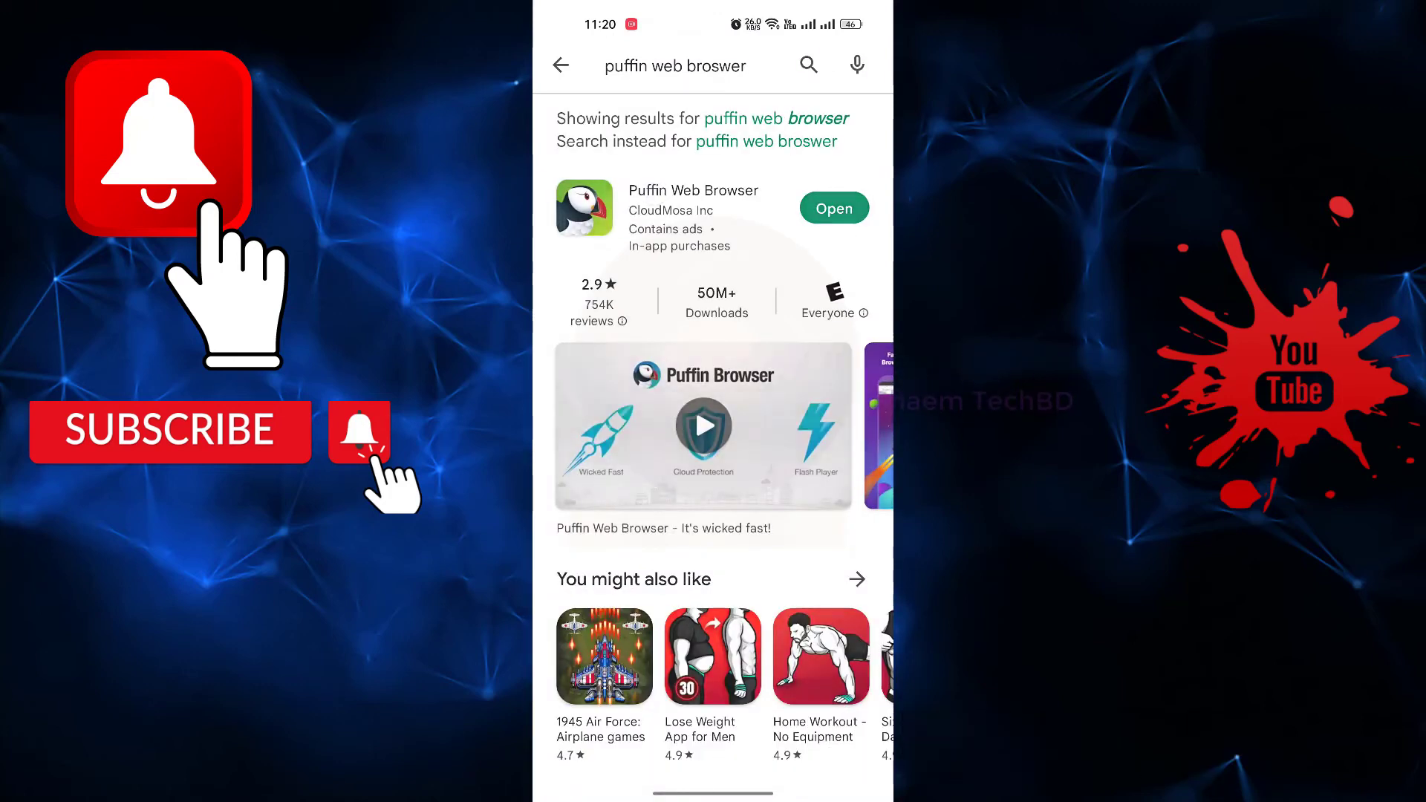
click(692, 218)
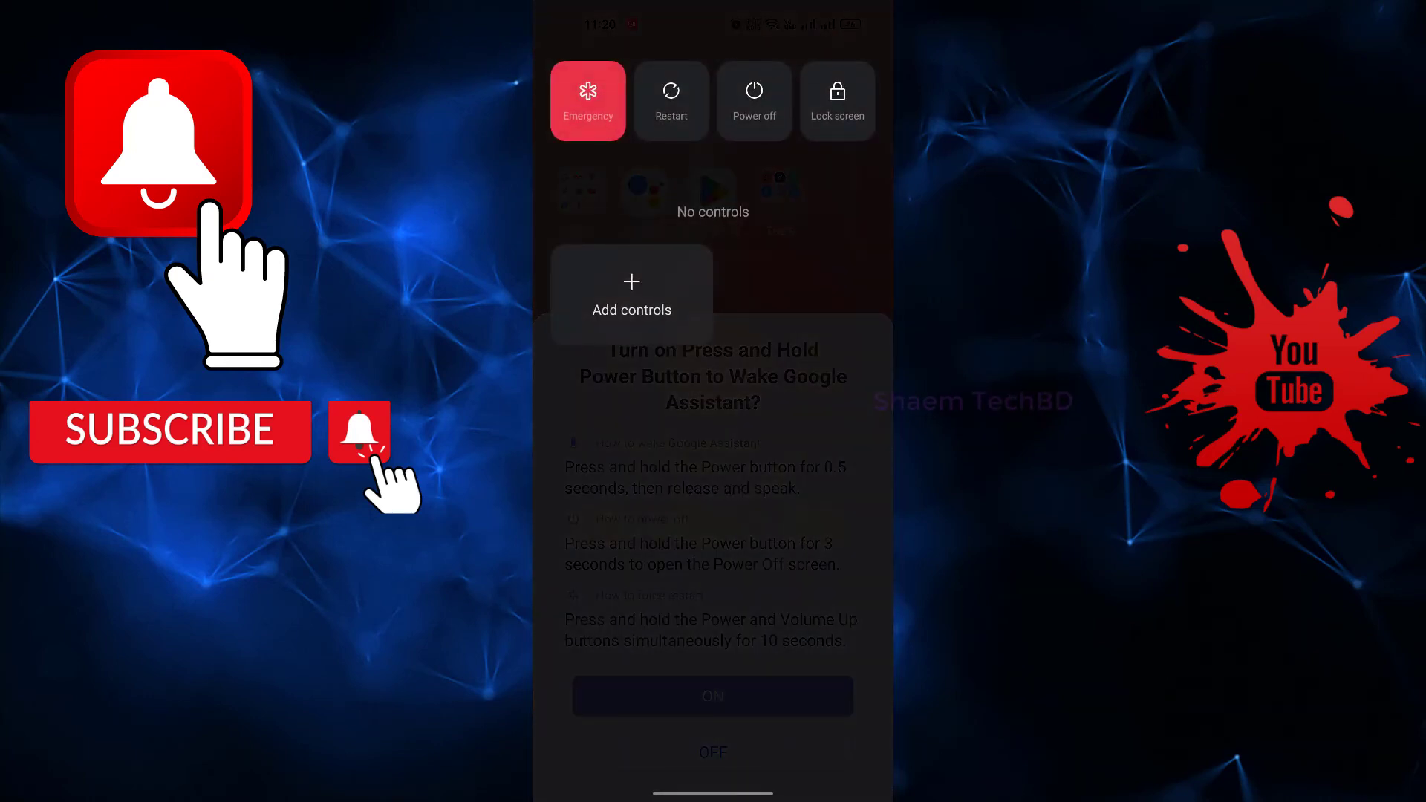
click(671, 100)
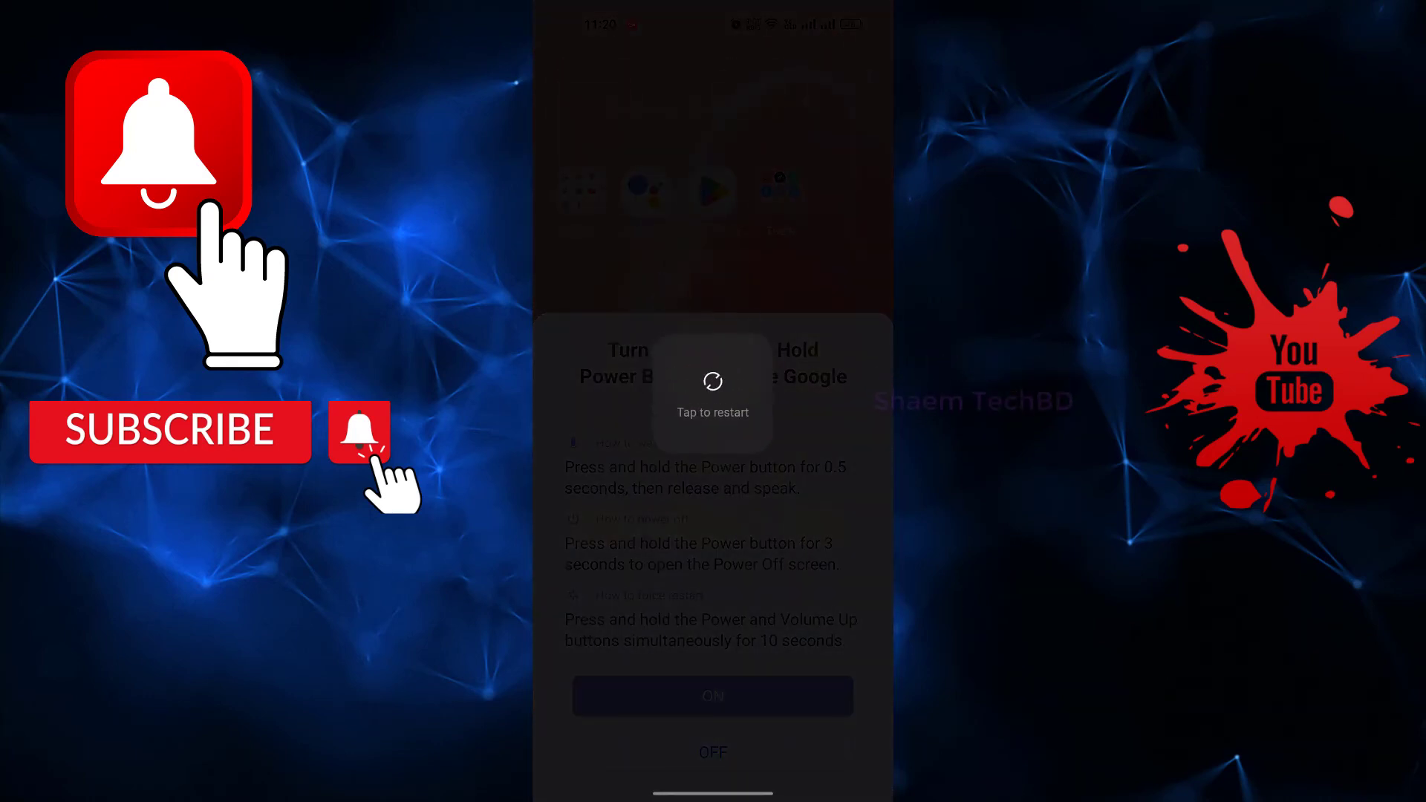
click(712, 381)
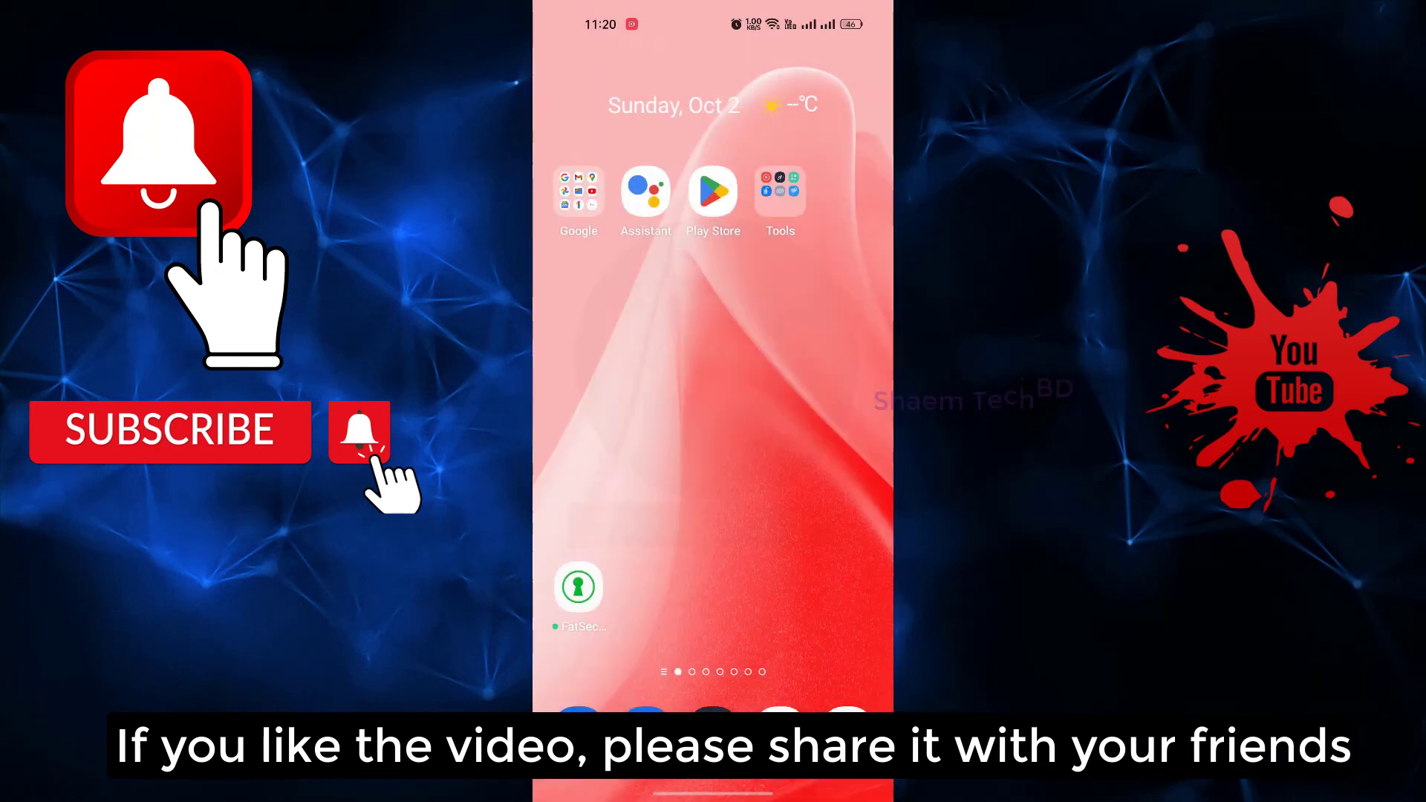